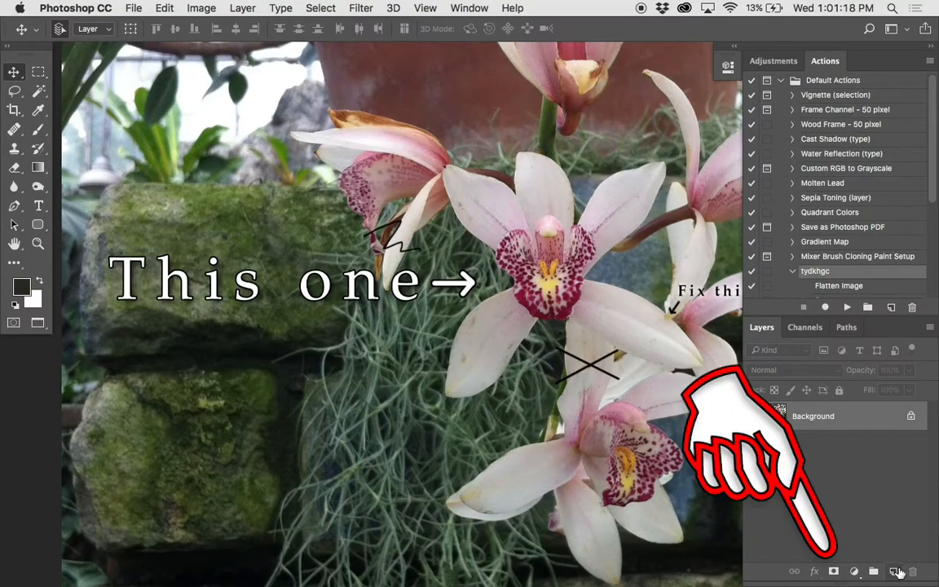
pyautogui.moveTo(835, 562)
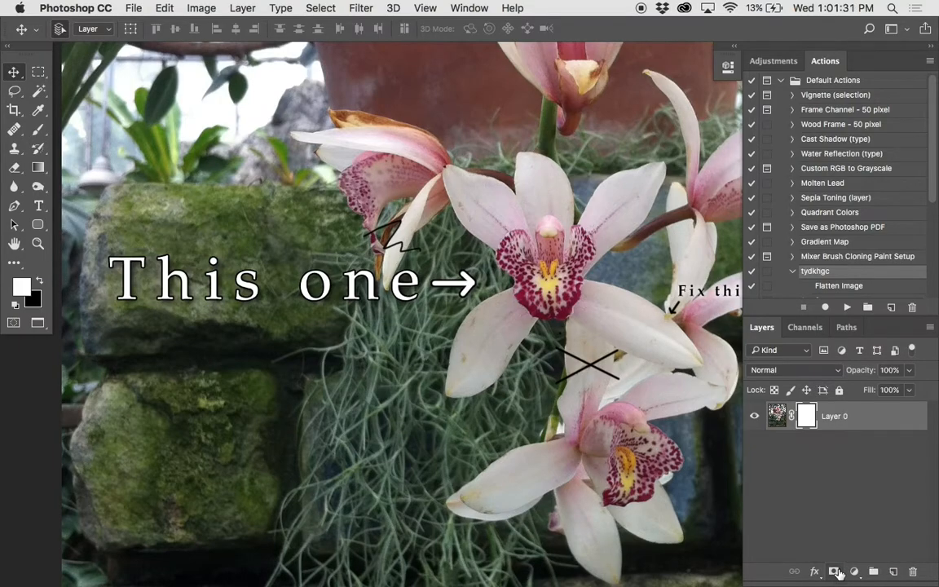
pyautogui.moveTo(836, 571)
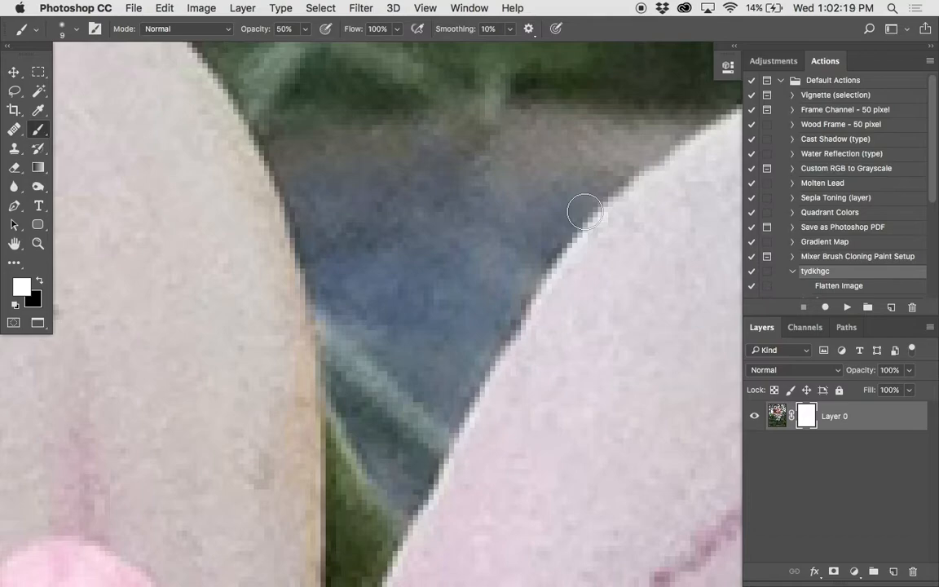
pyautogui.moveTo(585, 215)
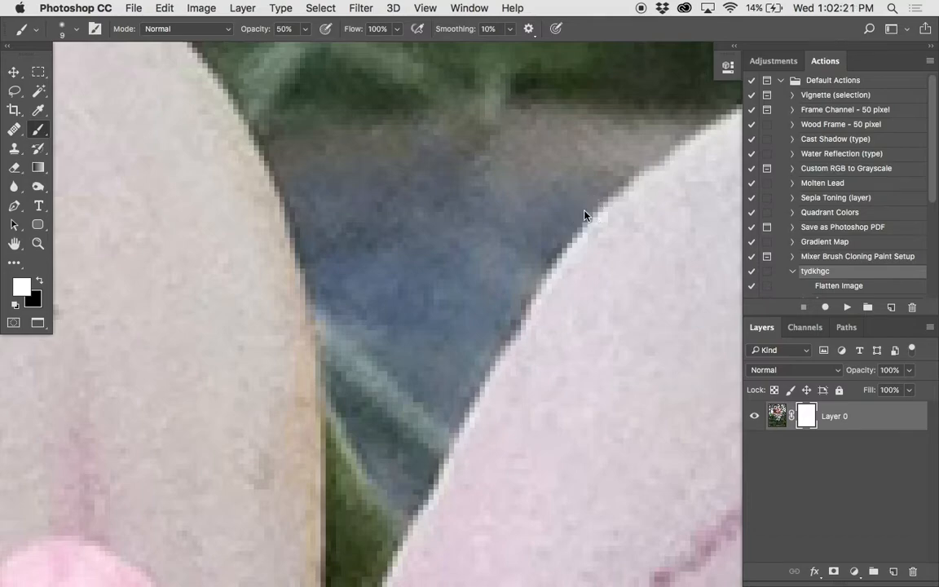
# Set a small soft brush and paint black on the mask between the orchid petals.
pyautogui.click(77, 30)
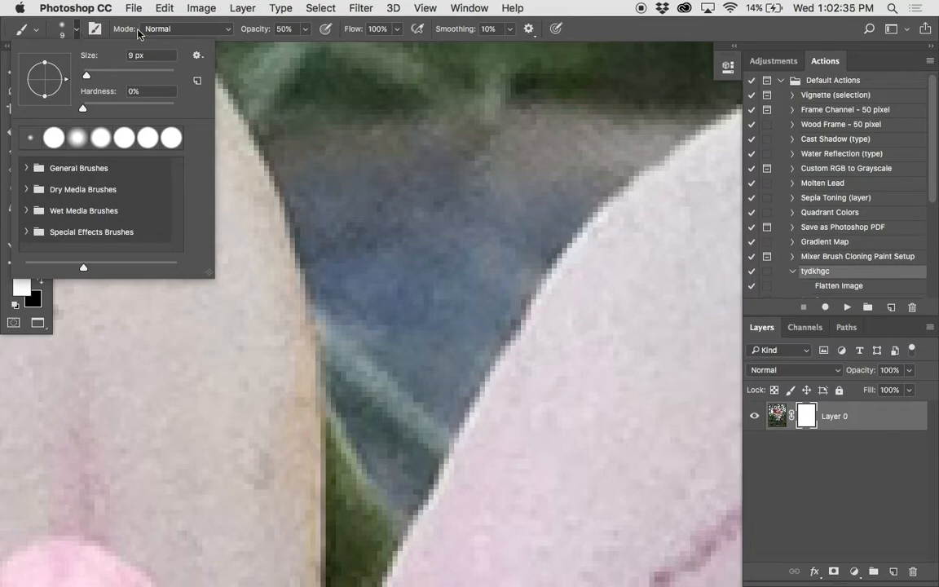
pyautogui.moveTo(620, 143); pyautogui.dragTo(467, 316)
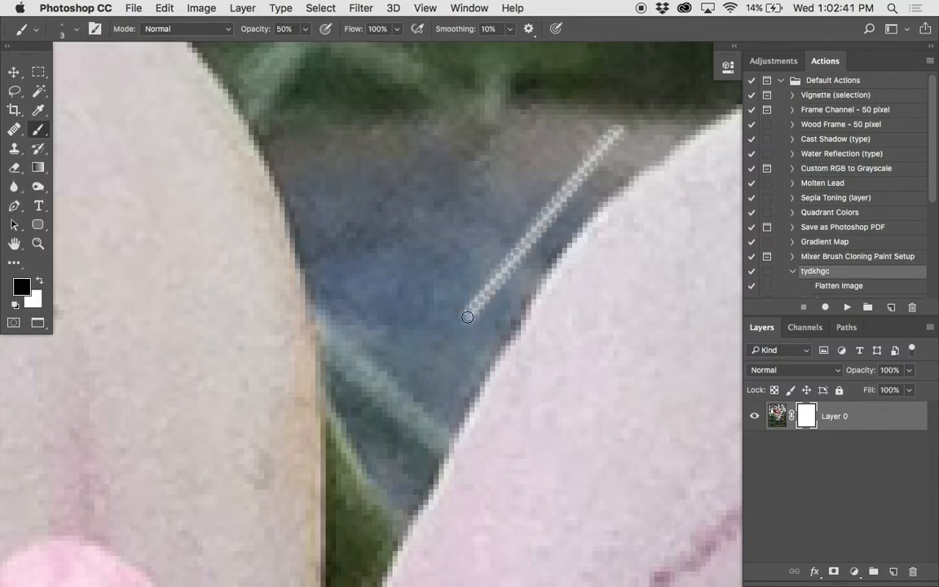
pyautogui.moveTo(467, 316); pyautogui.dragTo(375, 390)
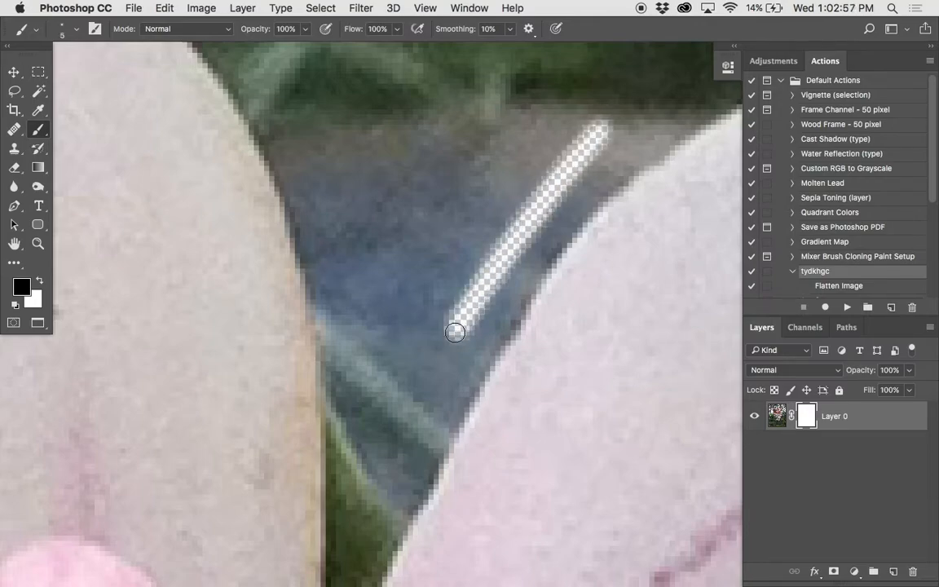
pyautogui.moveTo(595, 130); pyautogui.dragTo(455, 325)
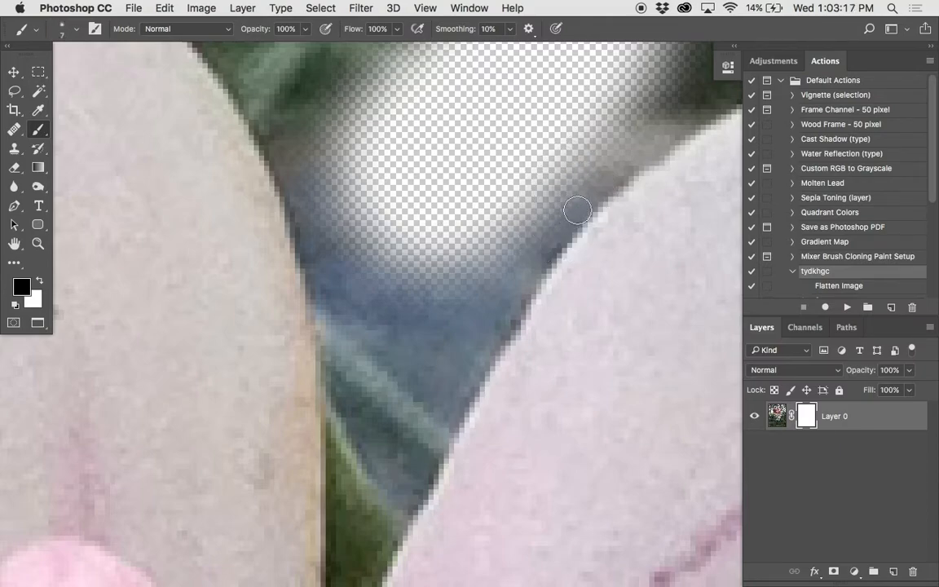
pyautogui.moveTo(577, 211); pyautogui.dragTo(645, 137)
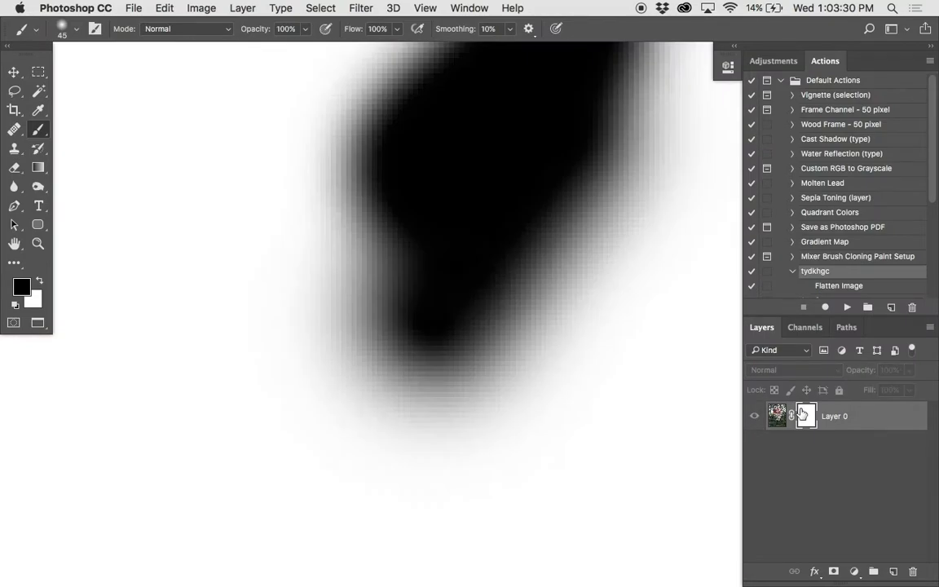
pyautogui.moveTo(805, 415)
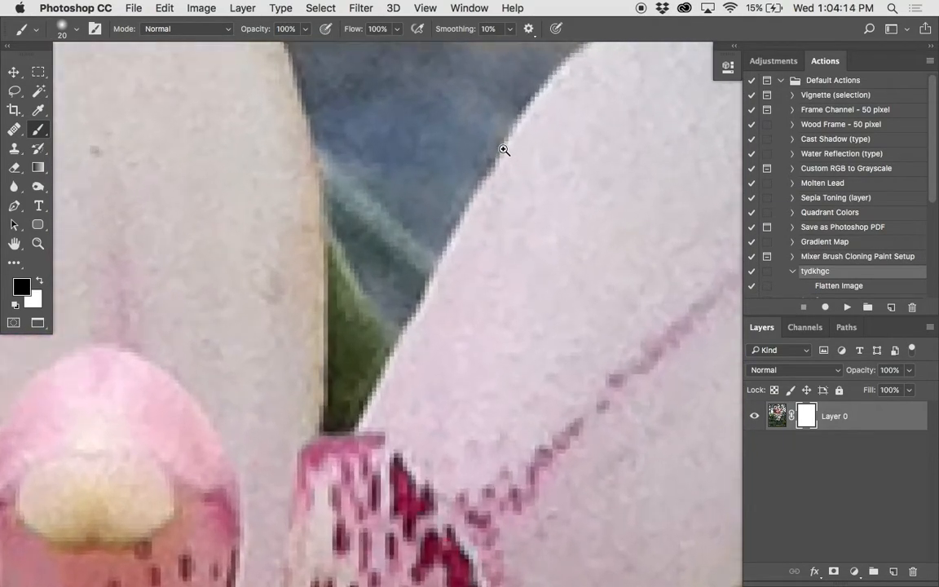
pyautogui.click(384, 8)
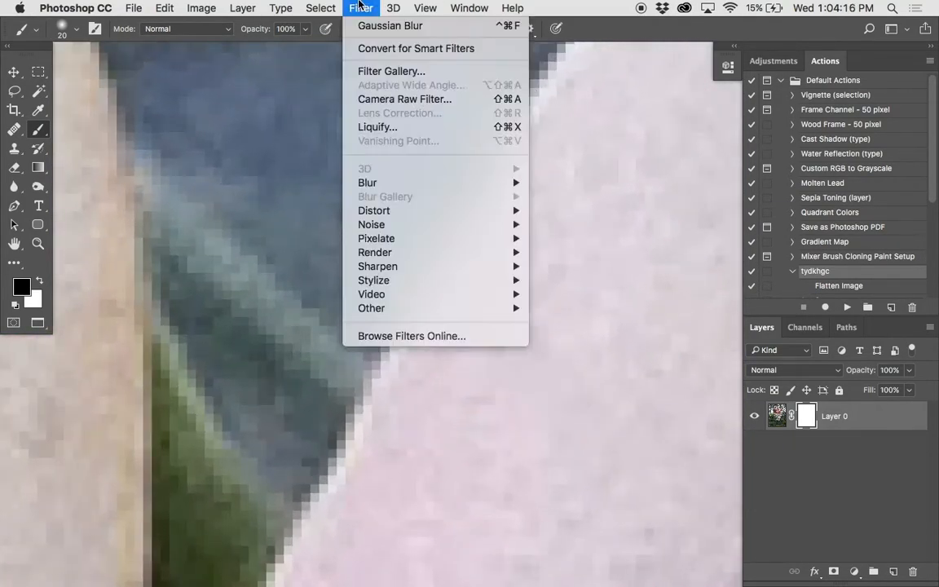
pyautogui.click(424, 8)
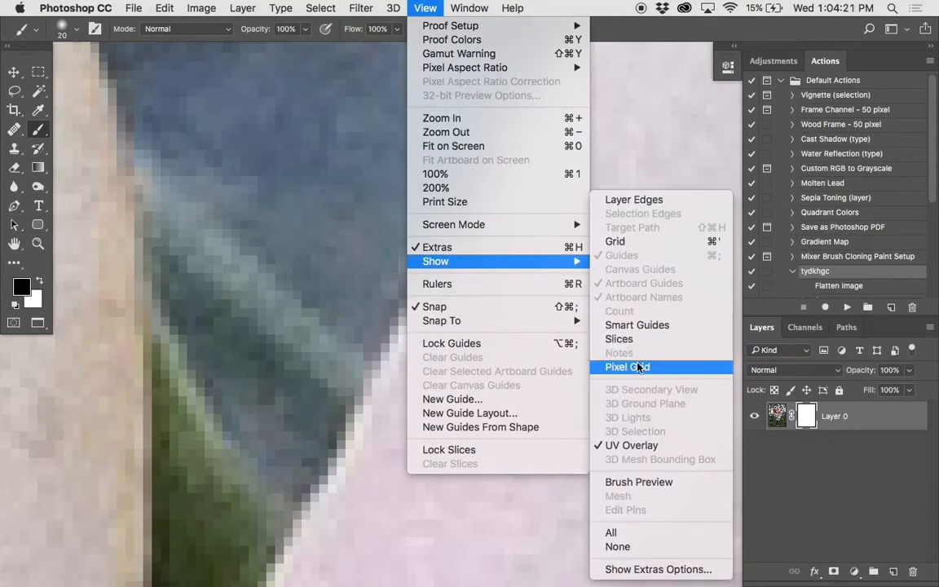
pyautogui.click(625, 367)
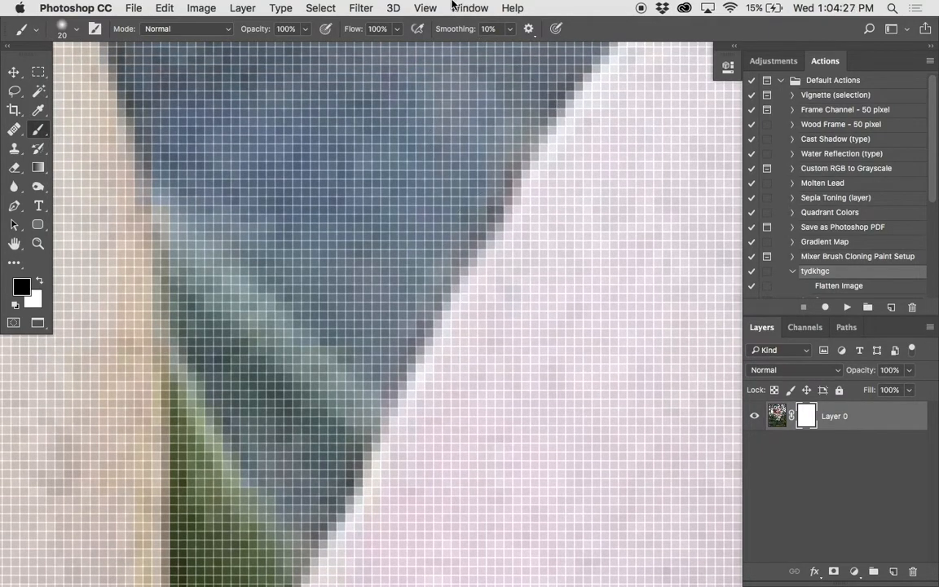
pyautogui.click(423, 8)
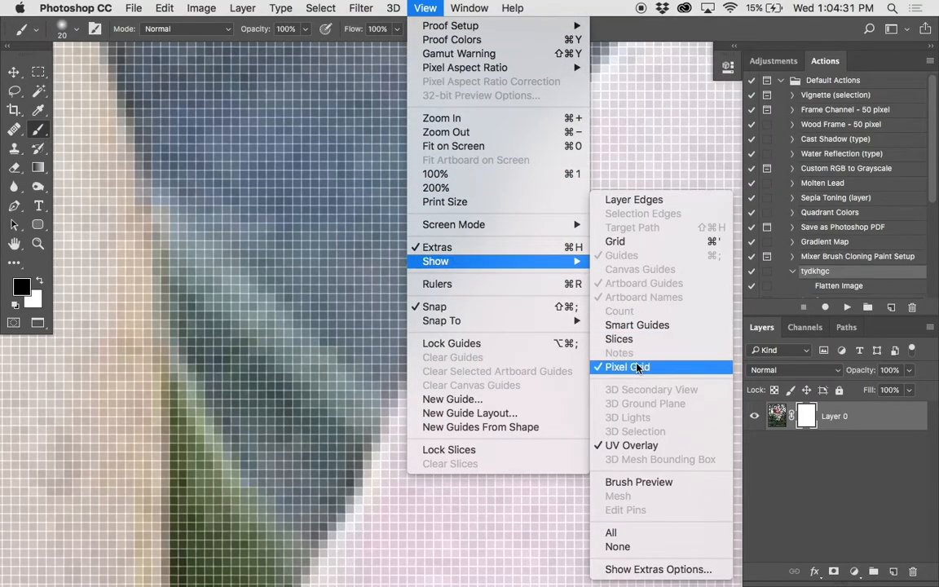
pyautogui.click(627, 367)
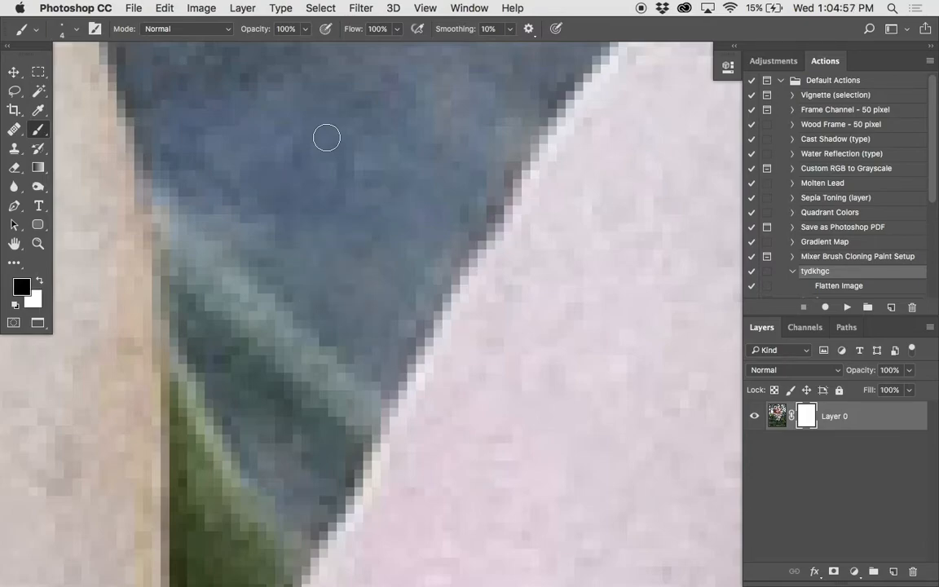
# Set a 5 px brush and paint black strokes over the foliage above the petals.
pyautogui.rightClick(496, 232)
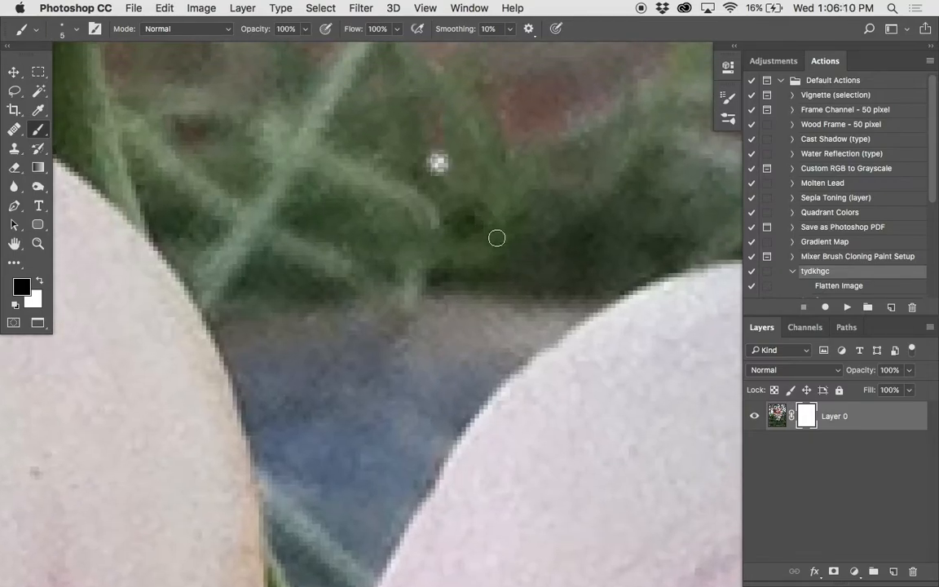
pyautogui.moveTo(627, 152)
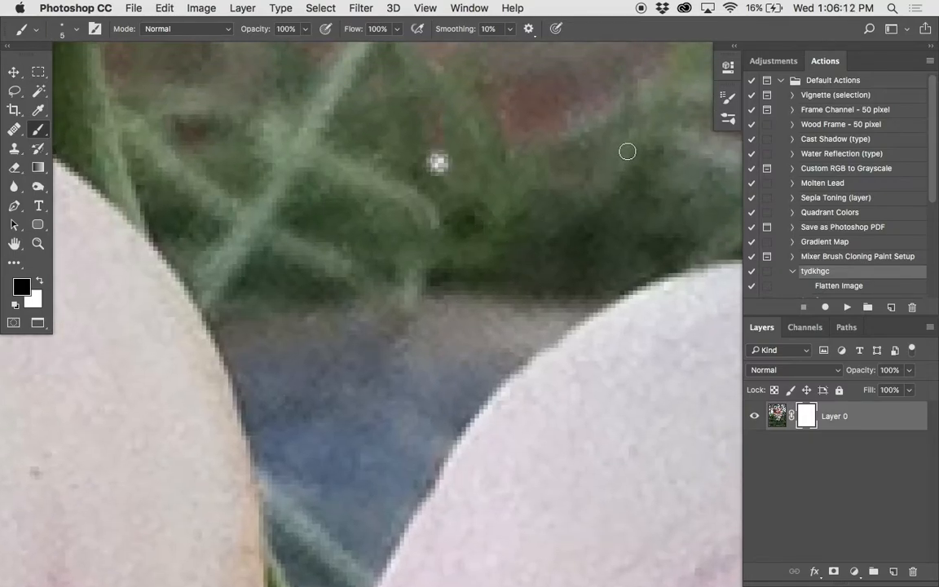
pyautogui.moveTo(628, 152); pyautogui.dragTo(400, 291)
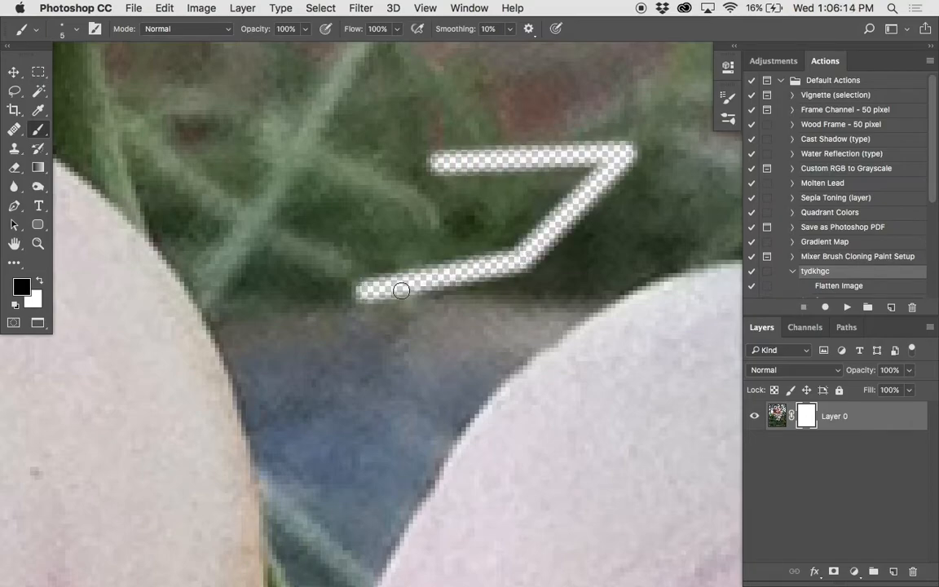
pyautogui.moveTo(401, 291); pyautogui.dragTo(430, 359)
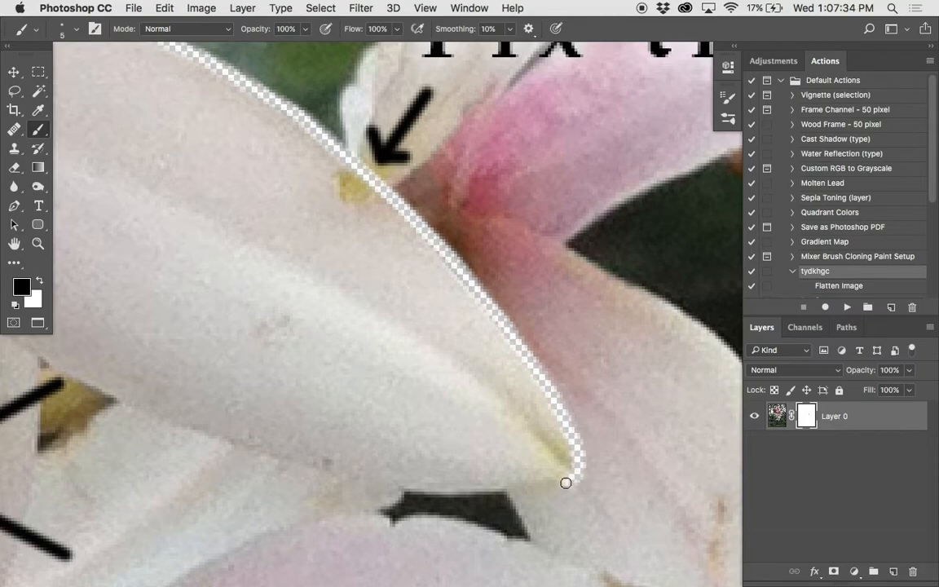
# Paint black along the curved petal edges and around the petal tip to hide background.
pyautogui.moveTo(565, 482); pyautogui.dragTo(479, 494)
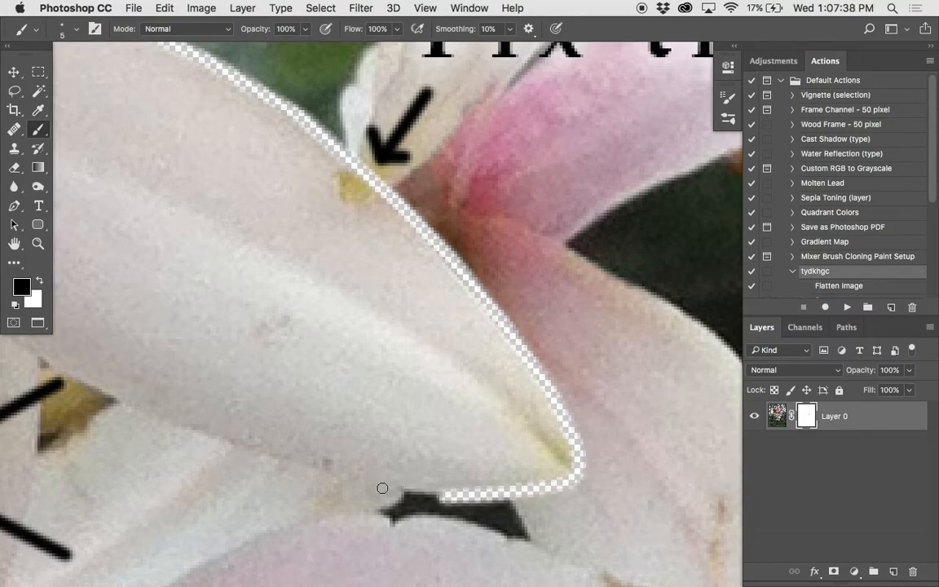
pyautogui.moveTo(382, 488); pyautogui.dragTo(498, 426)
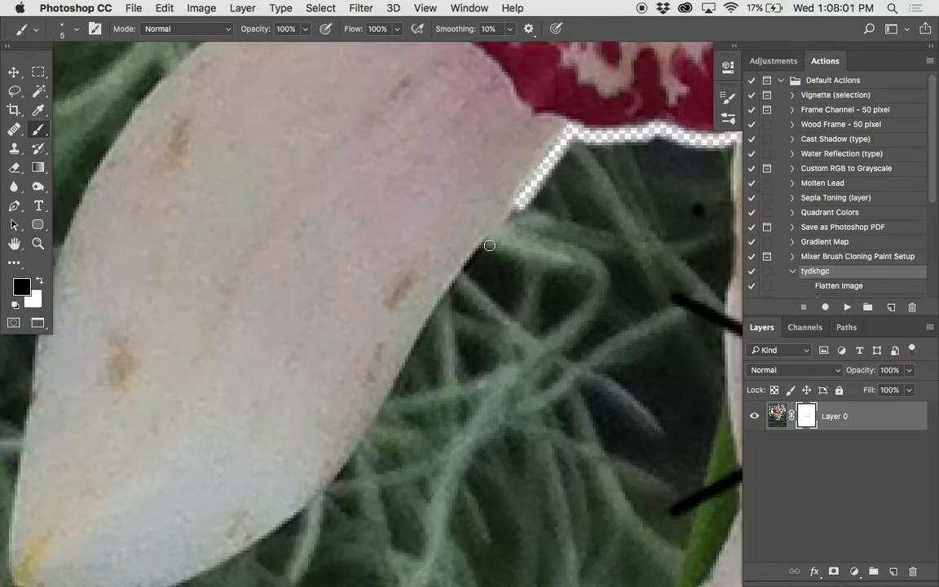
pyautogui.moveTo(489, 245); pyautogui.dragTo(299, 515)
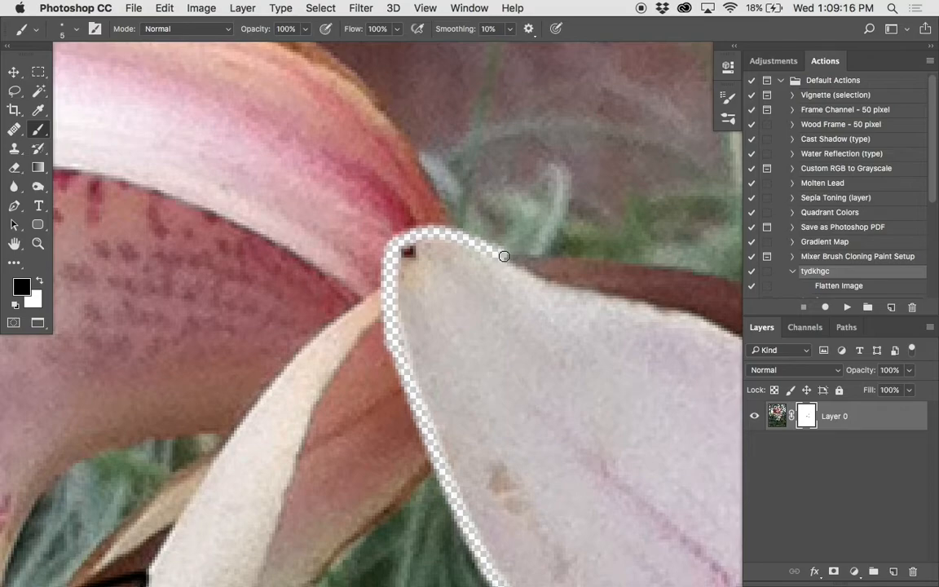
# Trace another petal edge, check layer visibility, hide leftover background, and restore hidden petal.
pyautogui.moveTo(504, 256); pyautogui.dragTo(617, 291)
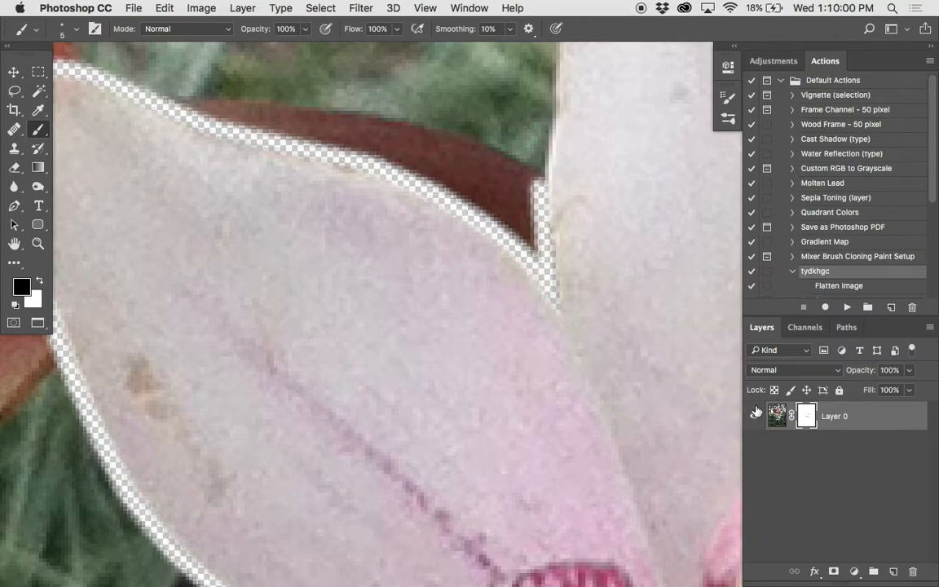
pyautogui.click(754, 411)
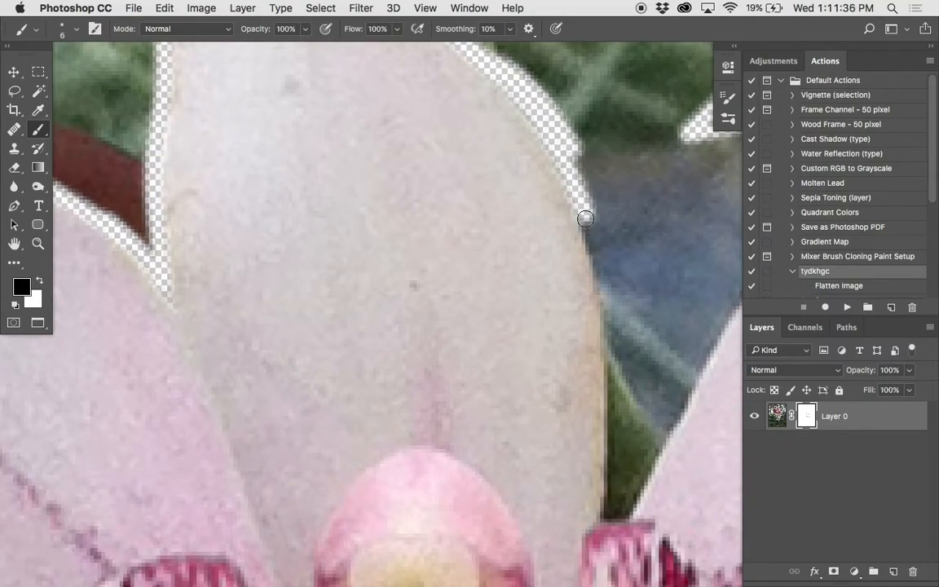
pyautogui.moveTo(585, 218); pyautogui.dragTo(612, 368)
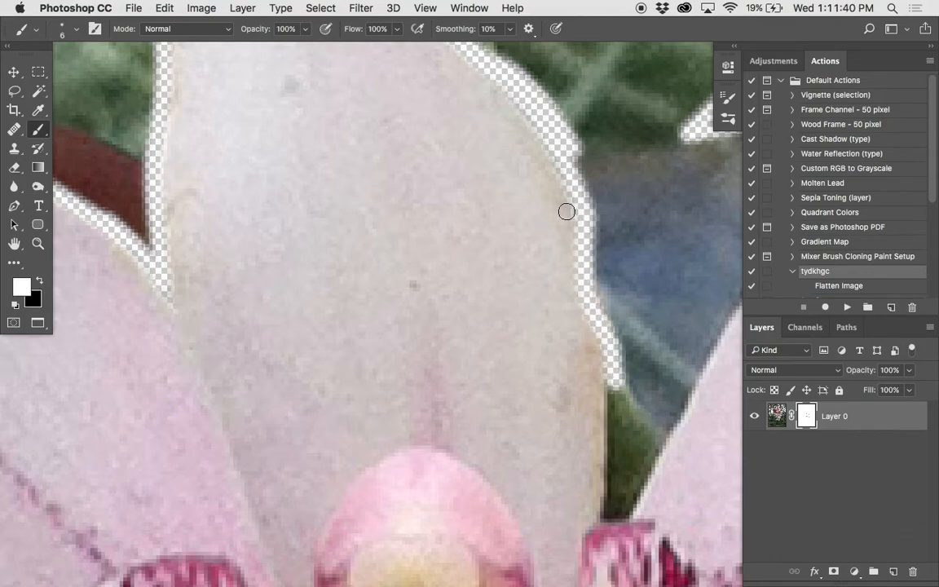
pyautogui.moveTo(567, 212); pyautogui.dragTo(583, 303)
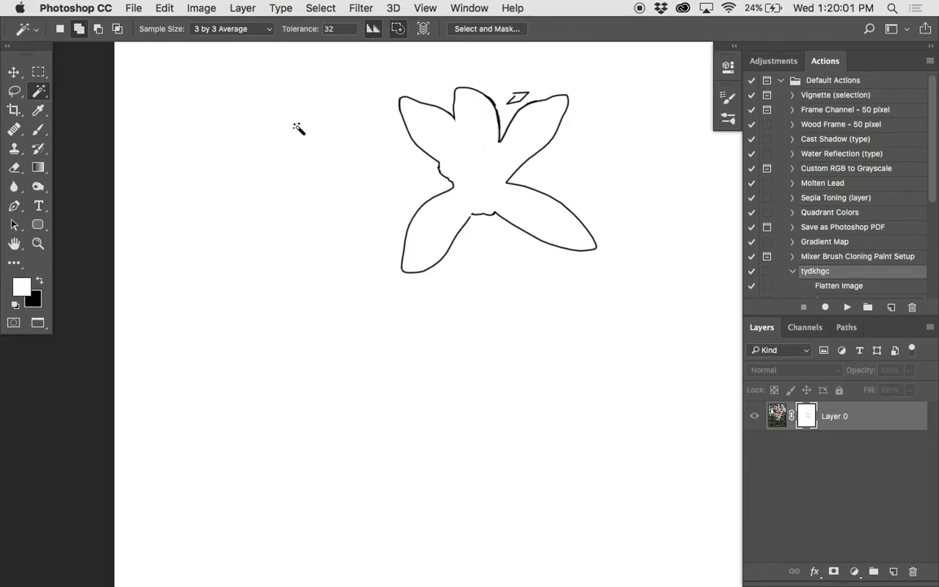
pyautogui.moveTo(451, 213)
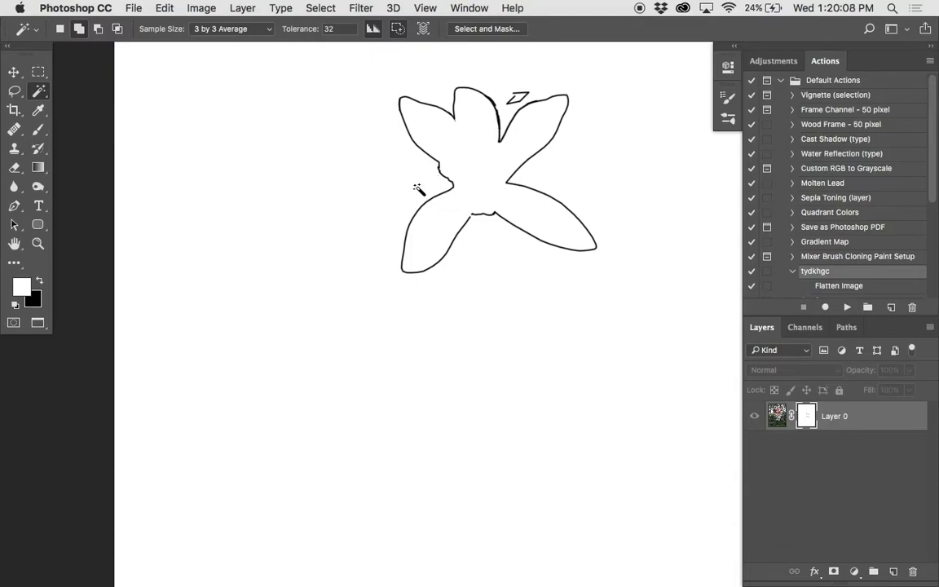
# Select the white area around the flower outline with the Magic Wand.
pyautogui.click(417, 190)
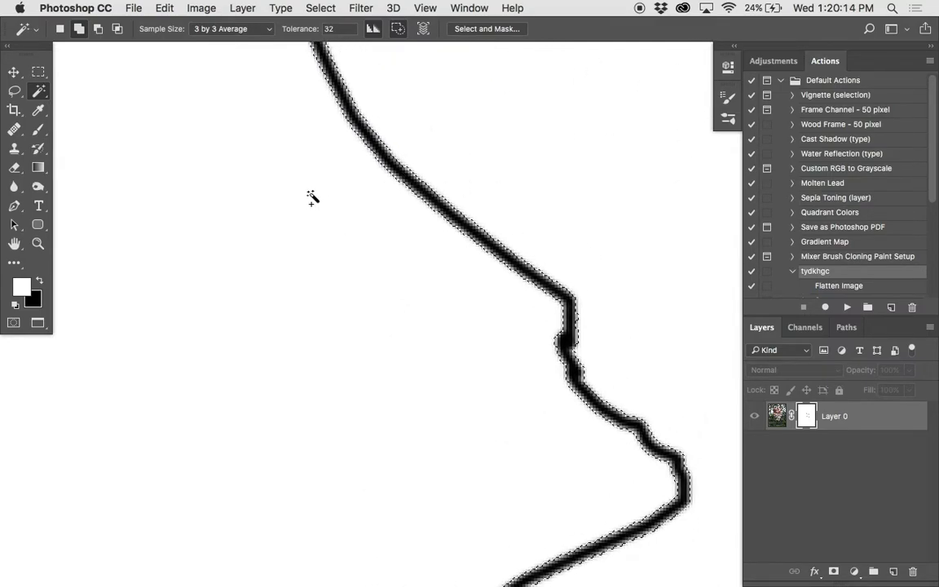
pyautogui.moveTo(455, 156)
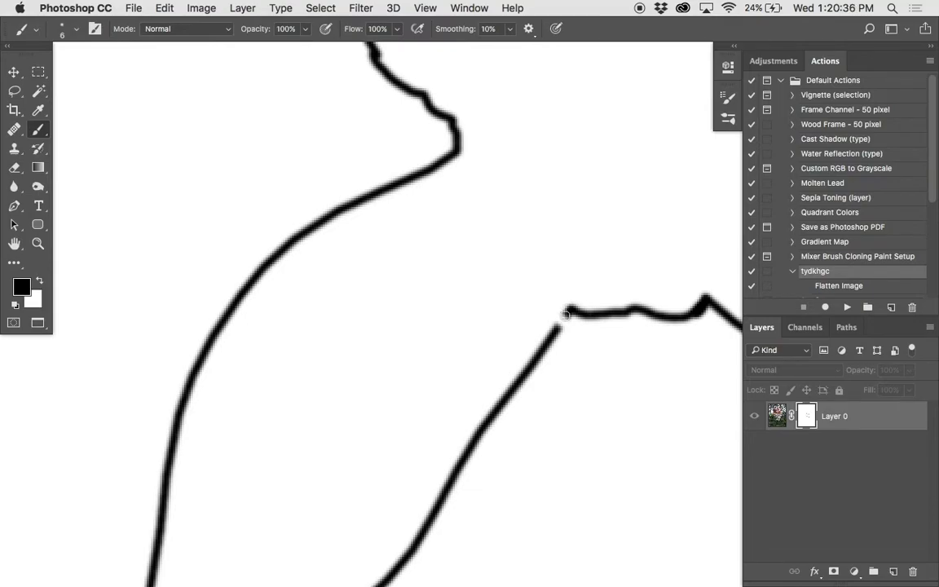
pyautogui.moveTo(558, 327)
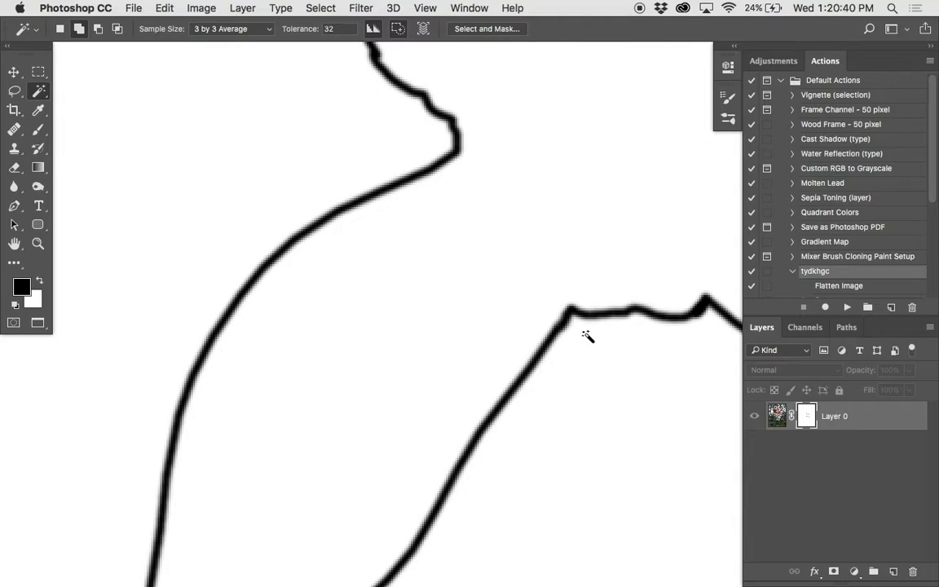
# Select the white area bordering the flower outline and fill it with black.
pyautogui.click(585, 337)
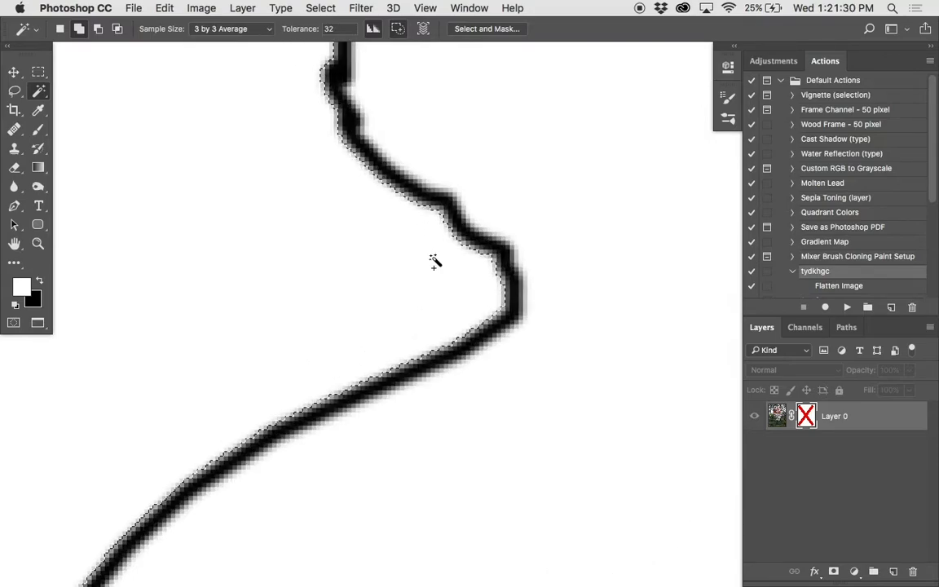
pyautogui.click(156, 7)
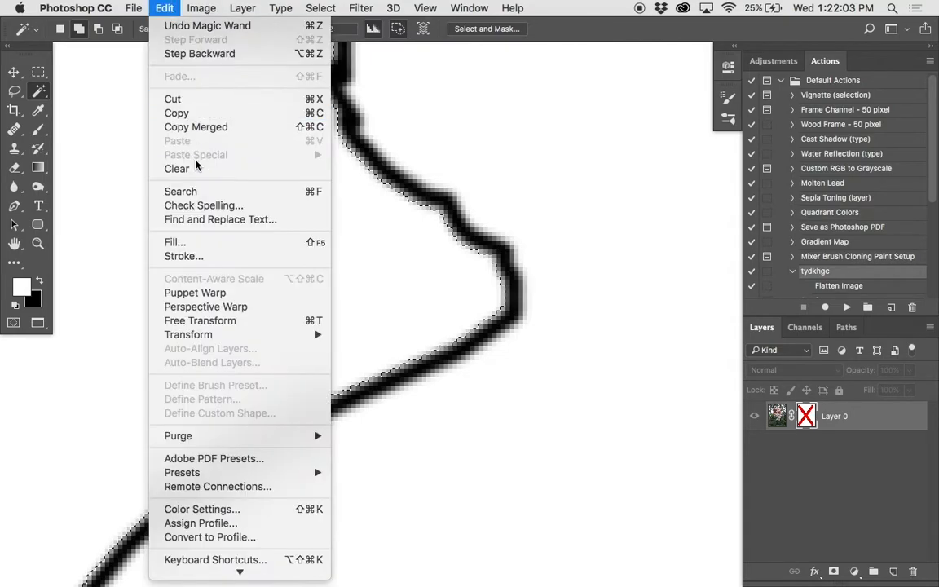
pyautogui.click(174, 242)
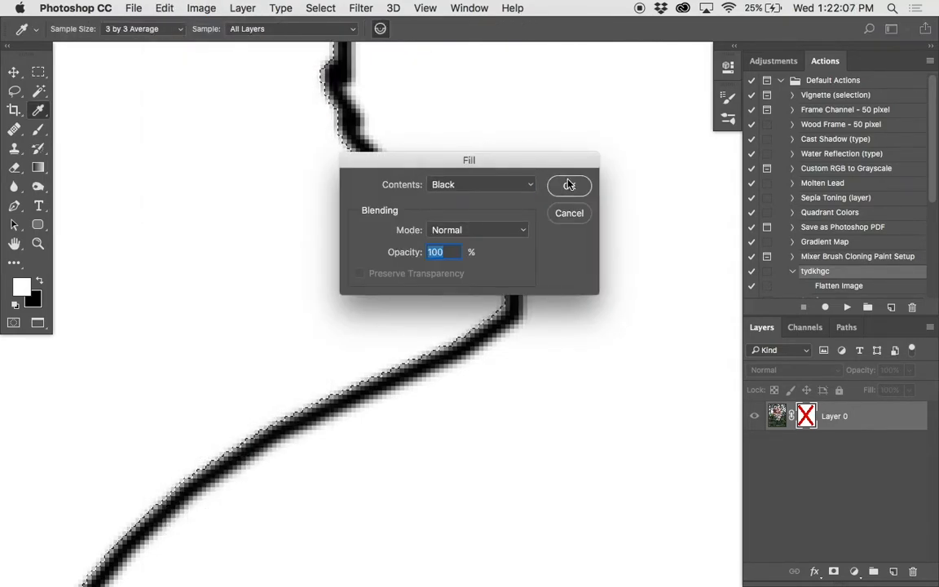
pyautogui.click(568, 185)
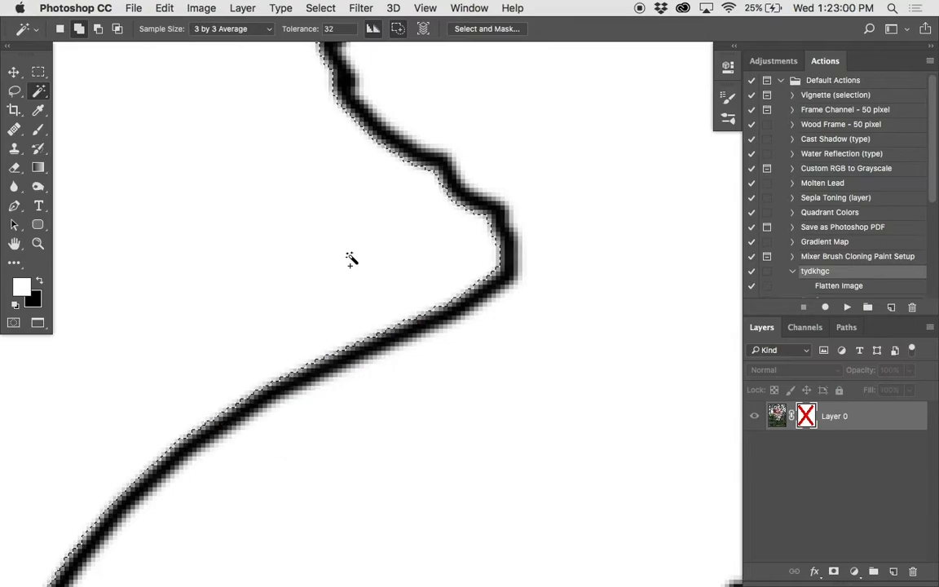
pyautogui.moveTo(364, 260)
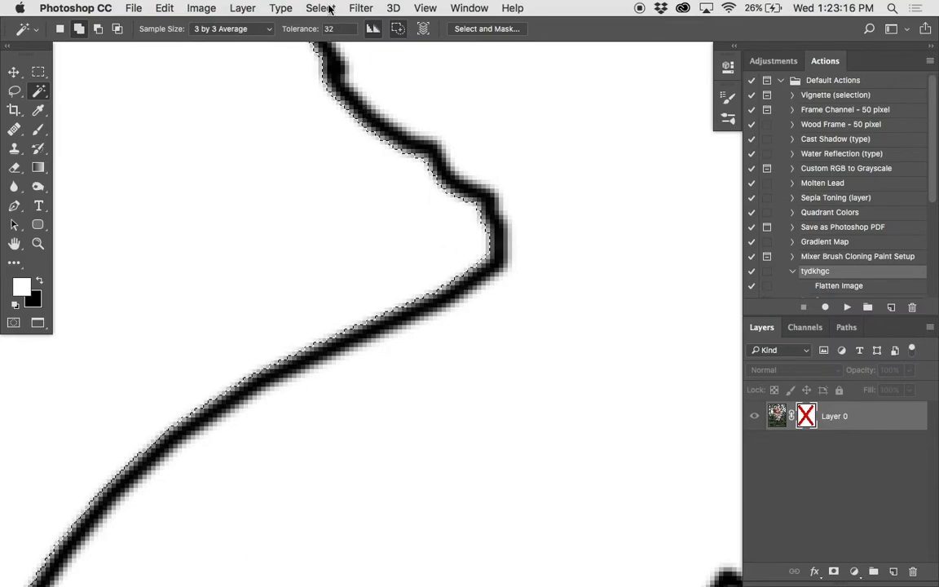
# Expand the selection by 2 pixels and fill it with black.
pyautogui.click(326, 8)
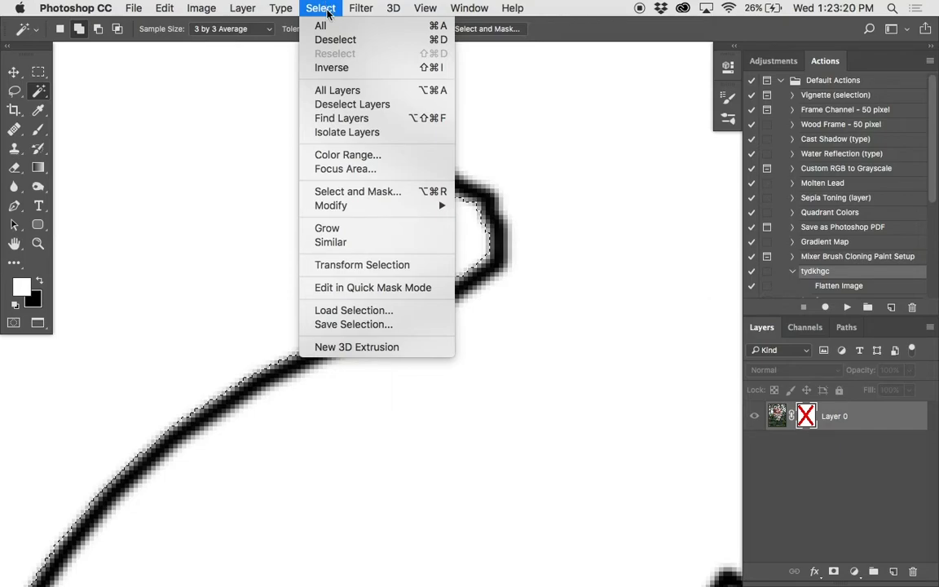
pyautogui.moveTo(331, 205)
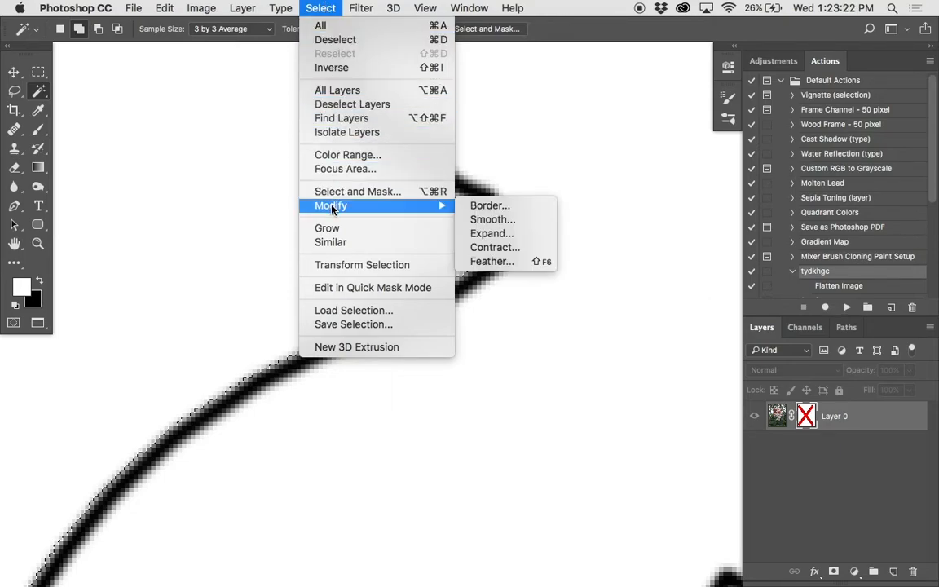
pyautogui.moveTo(502, 219)
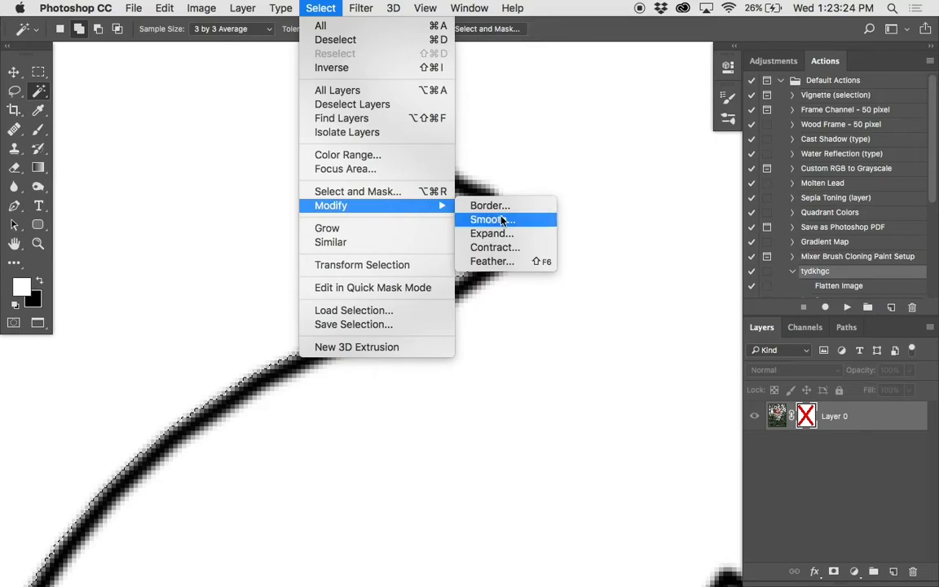
pyautogui.moveTo(508, 234)
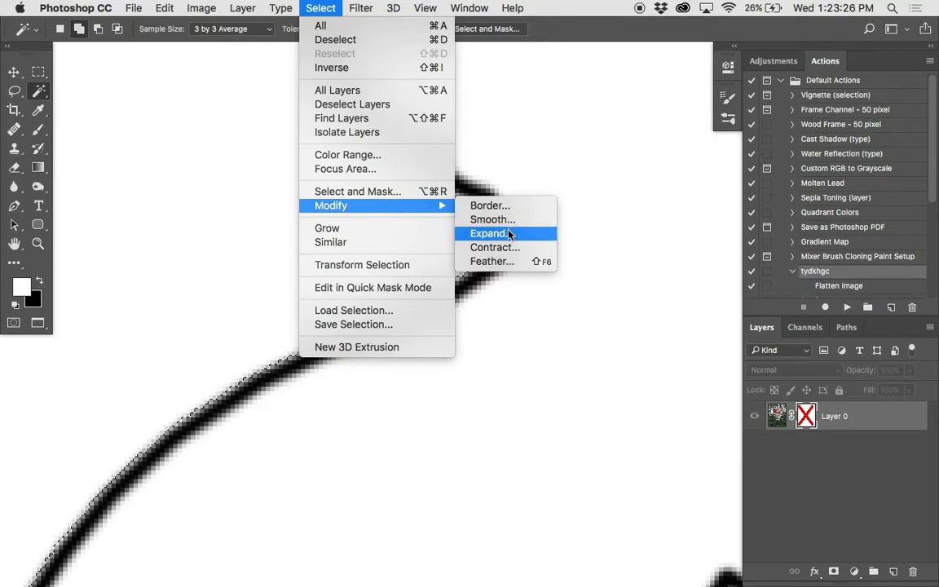
pyautogui.click(488, 233)
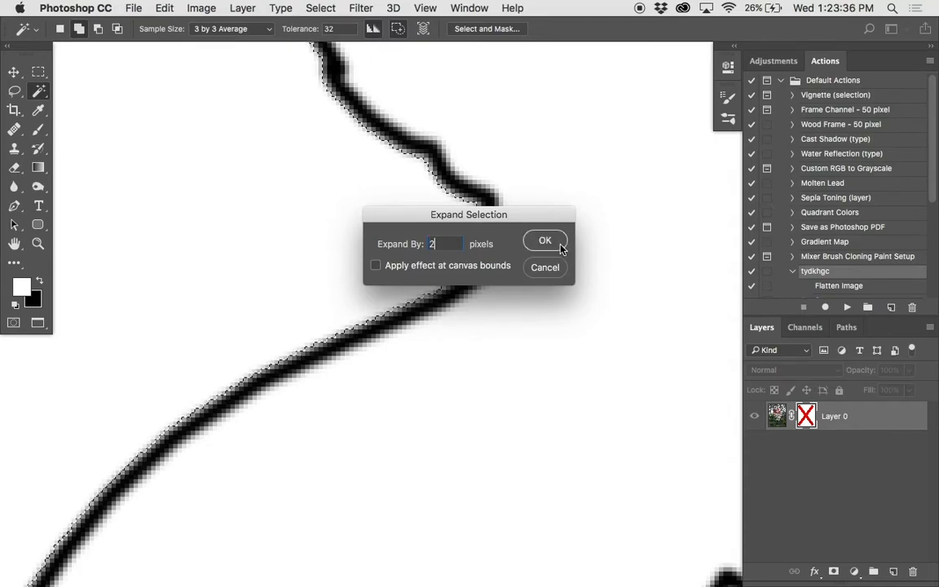
pyautogui.click(544, 240)
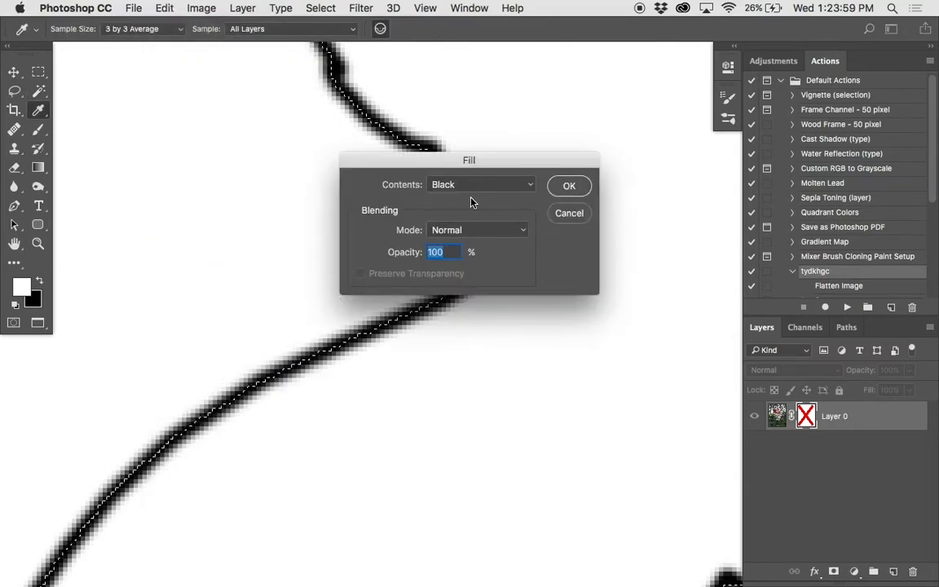
pyautogui.click(479, 184)
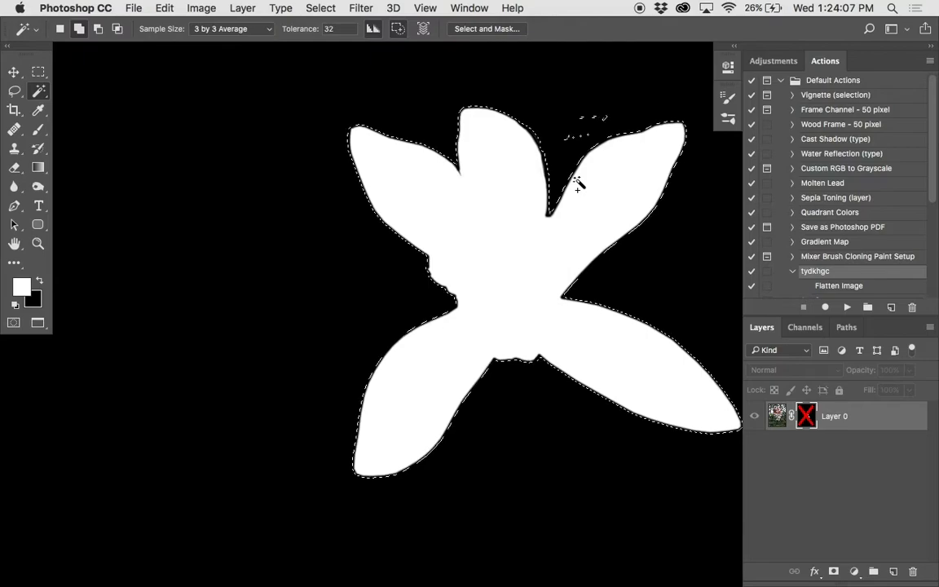
# Deselect and switch to a full screen view of the white flower mask.
pyautogui.click(320, 8)
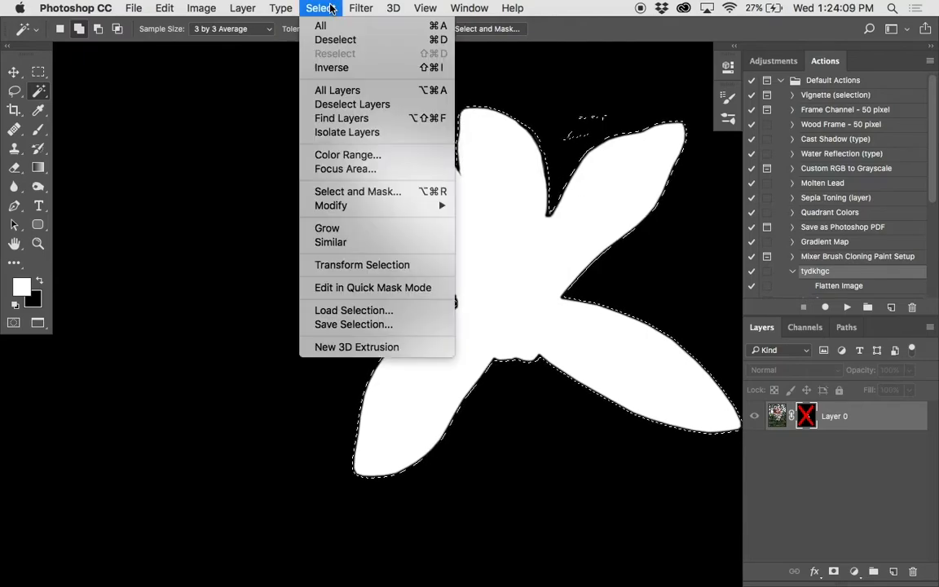
pyautogui.moveTo(335, 39)
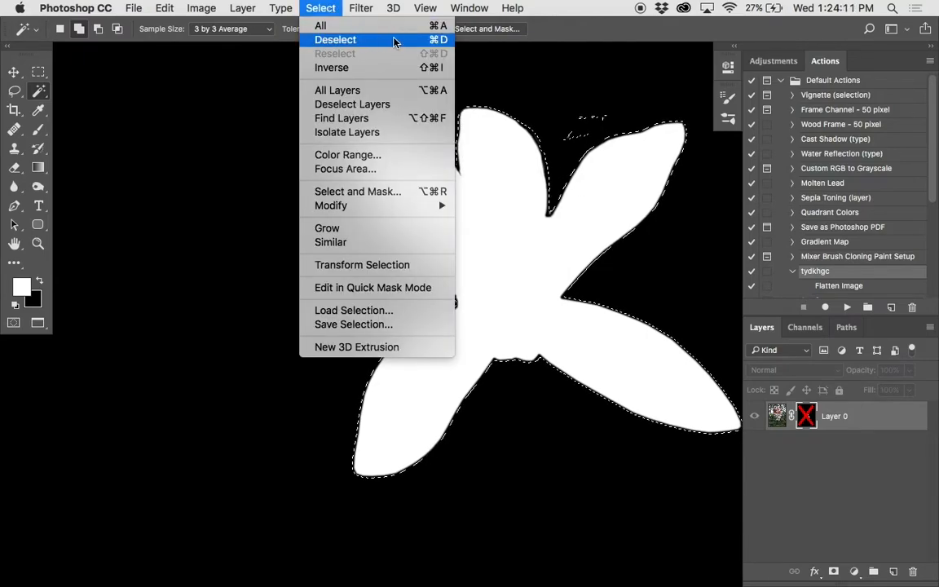
pyautogui.moveTo(441, 42)
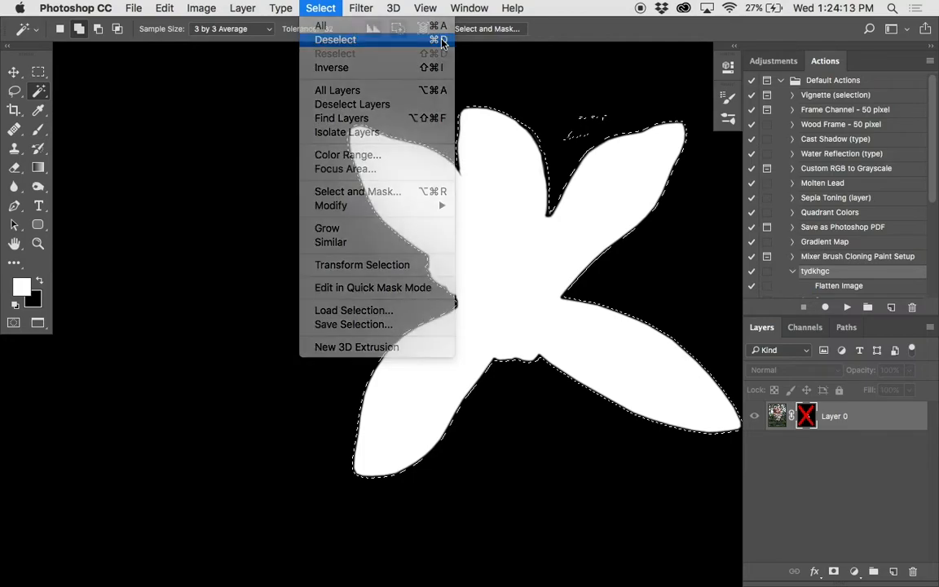
pyautogui.click(336, 39)
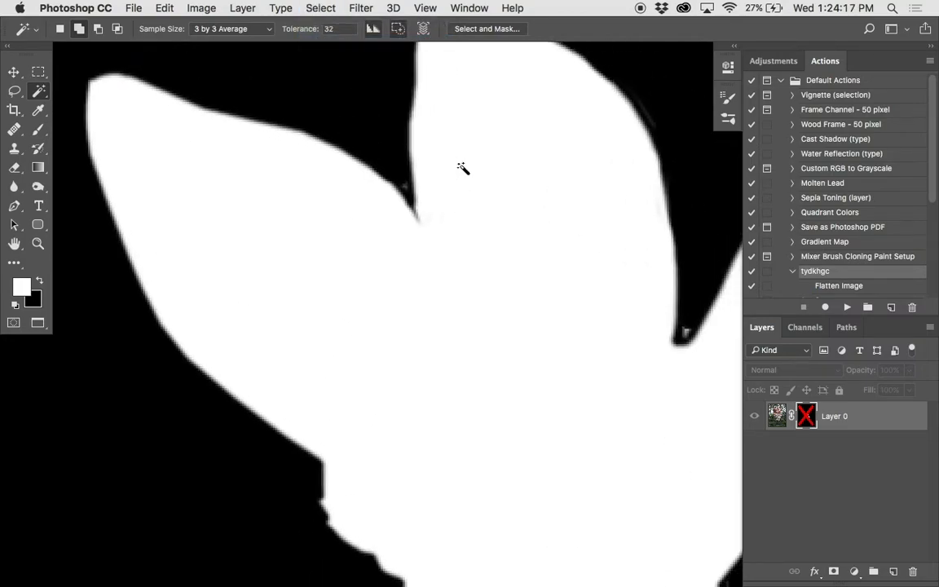
pyautogui.press('tab')
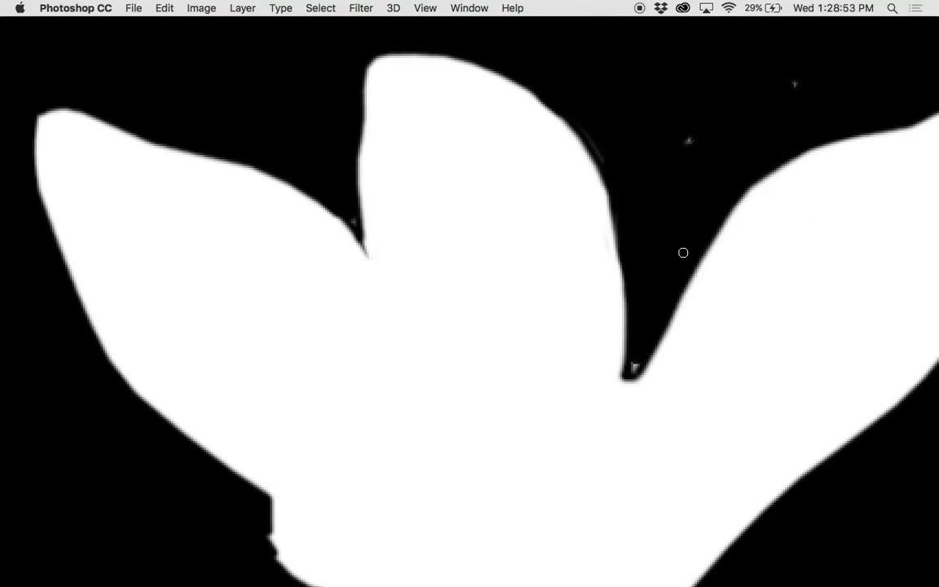
pyautogui.moveTo(661, 150)
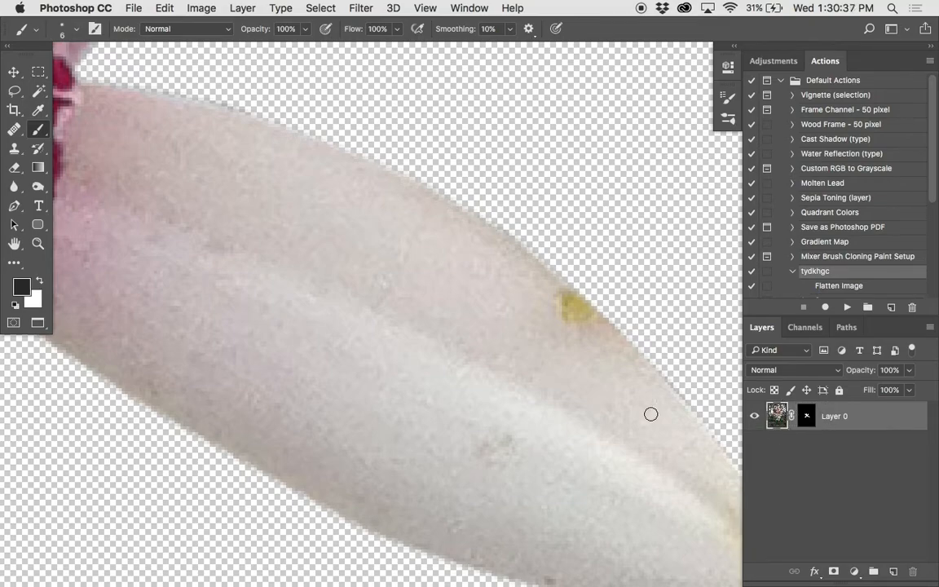
# Clone clean petal texture over the yellow speck and another spot on the petal edge.
pyautogui.click(14, 150)
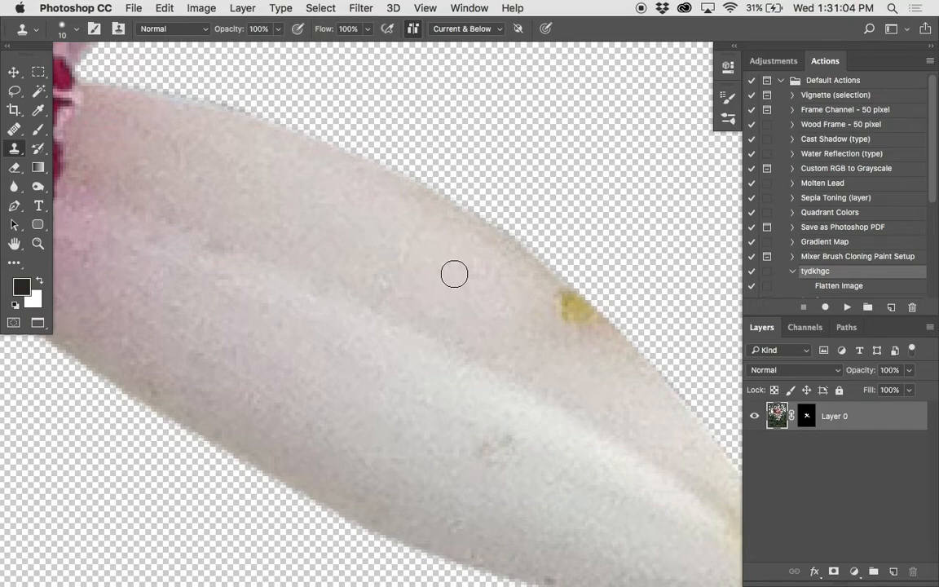
pyautogui.moveTo(501, 283)
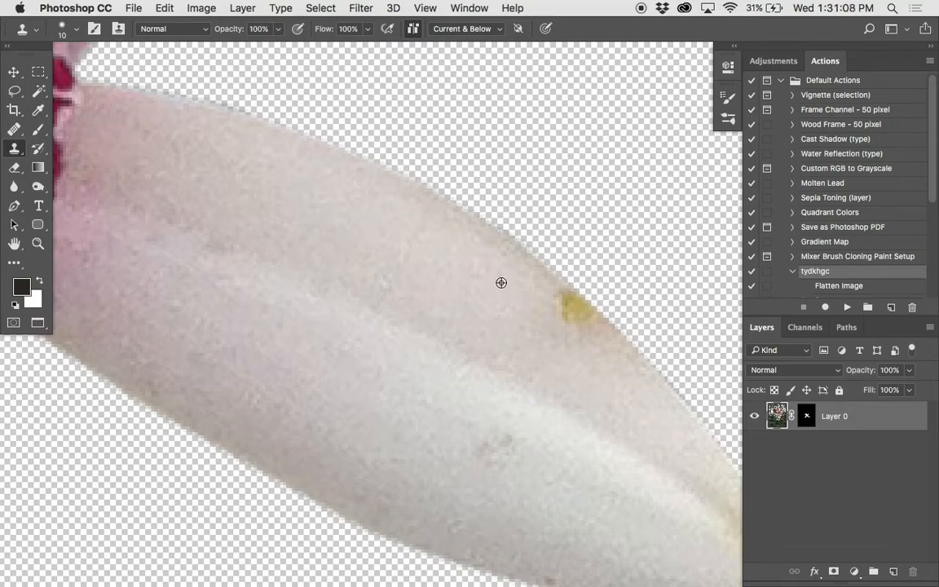
pyautogui.moveTo(501, 277)
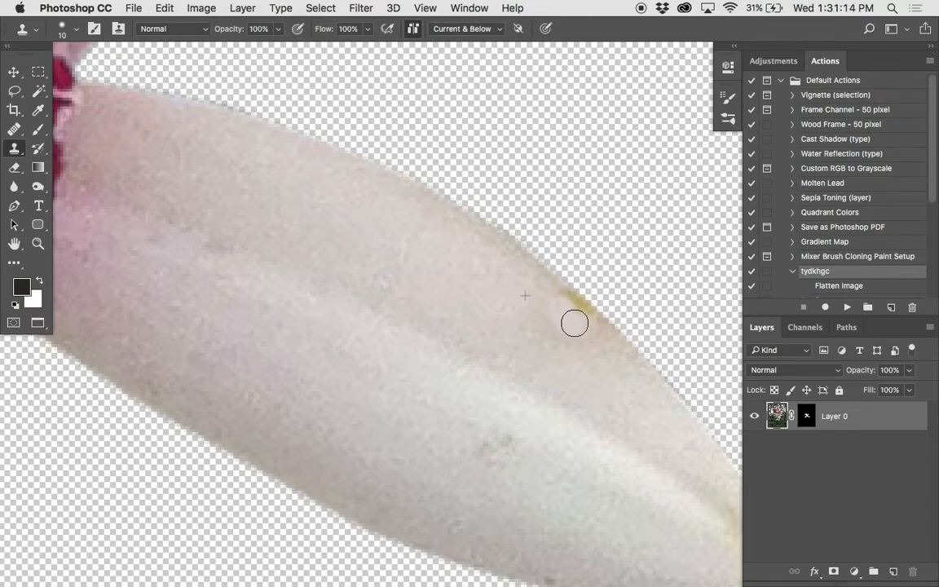
pyautogui.moveTo(574, 323); pyautogui.dragTo(594, 297)
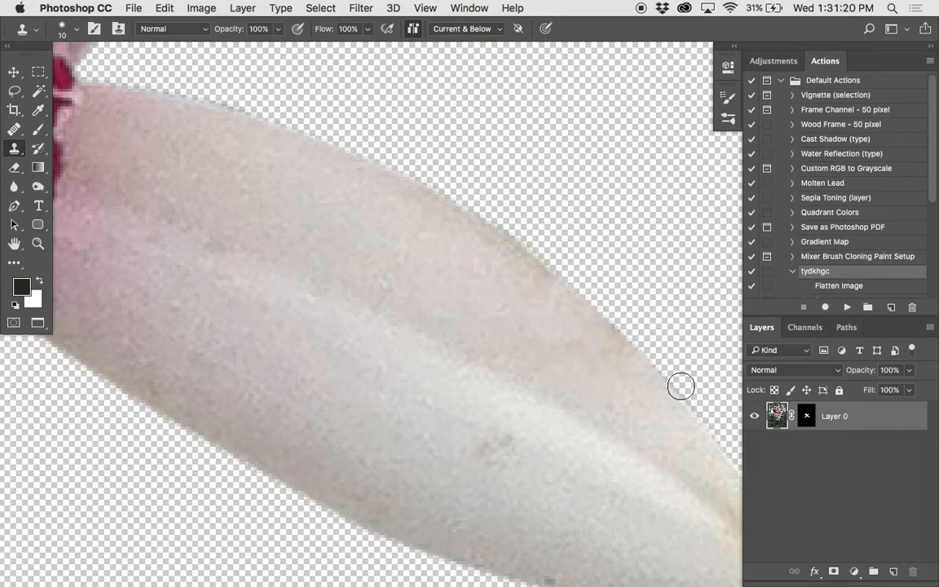
pyautogui.click(805, 415)
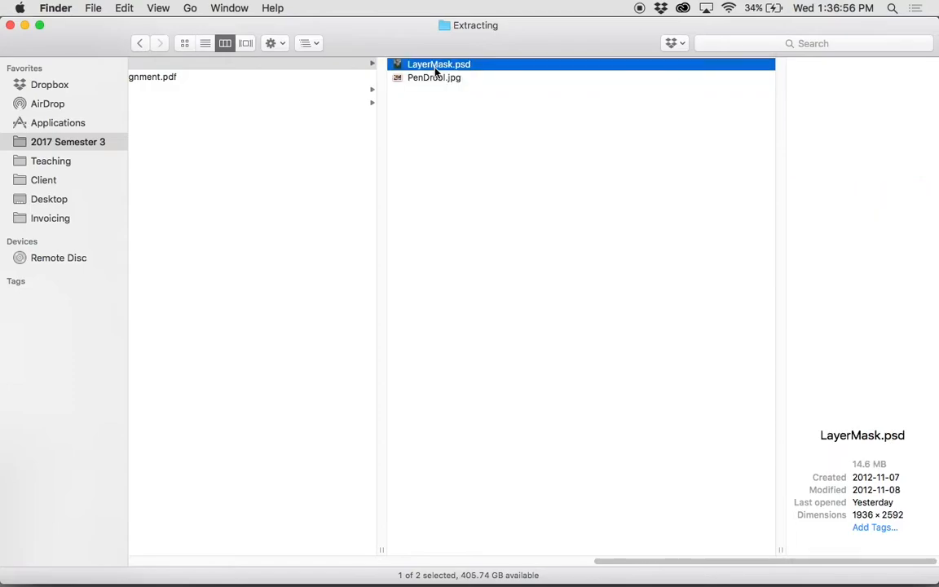
# Select PenDrool.jpg in the Extracting folder and switch to Photoshop CC.
pyautogui.click(432, 78)
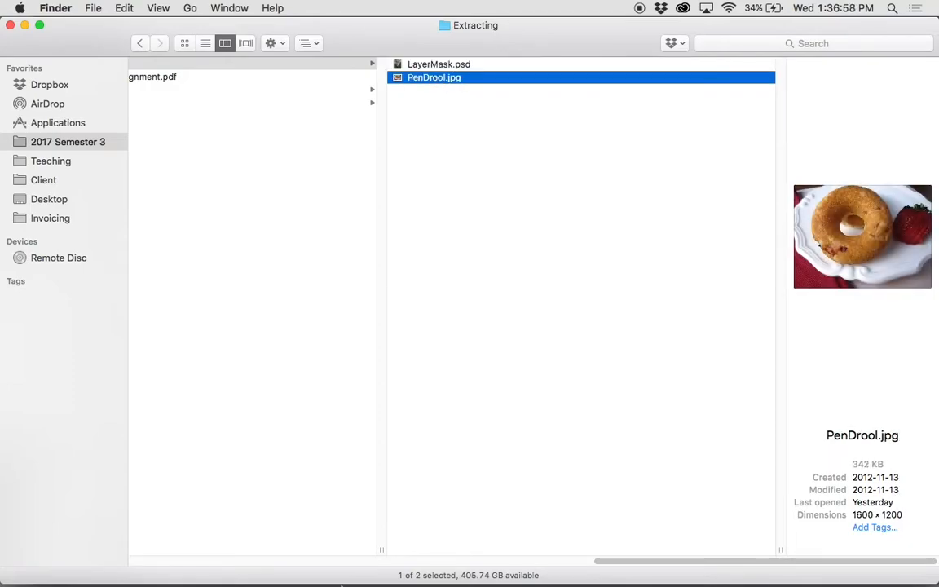
pyautogui.moveTo(120, 558)
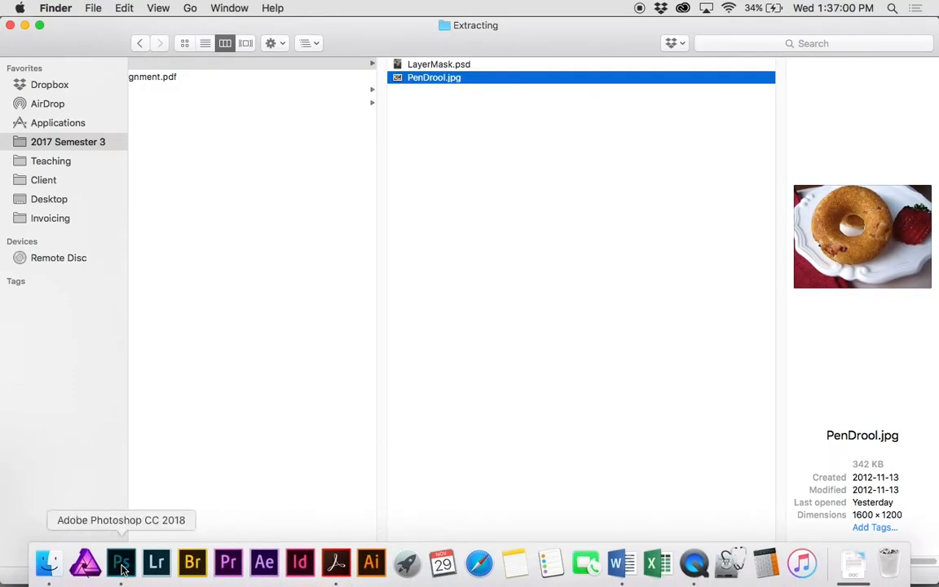
pyautogui.click(120, 562)
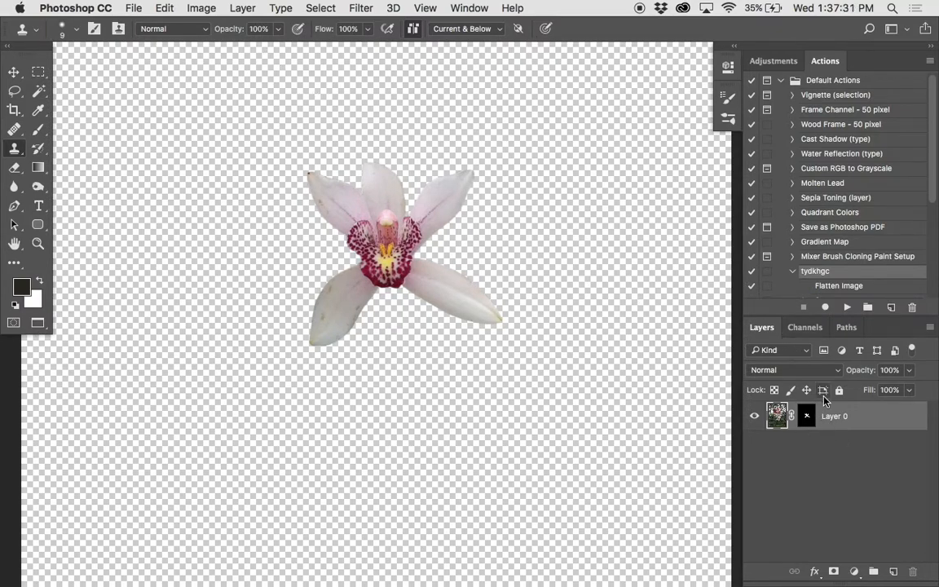
# Duplicate Layer 0 into the donut photo as 'Flower', converting colours to its profile.
pyautogui.rightClick(858, 415)
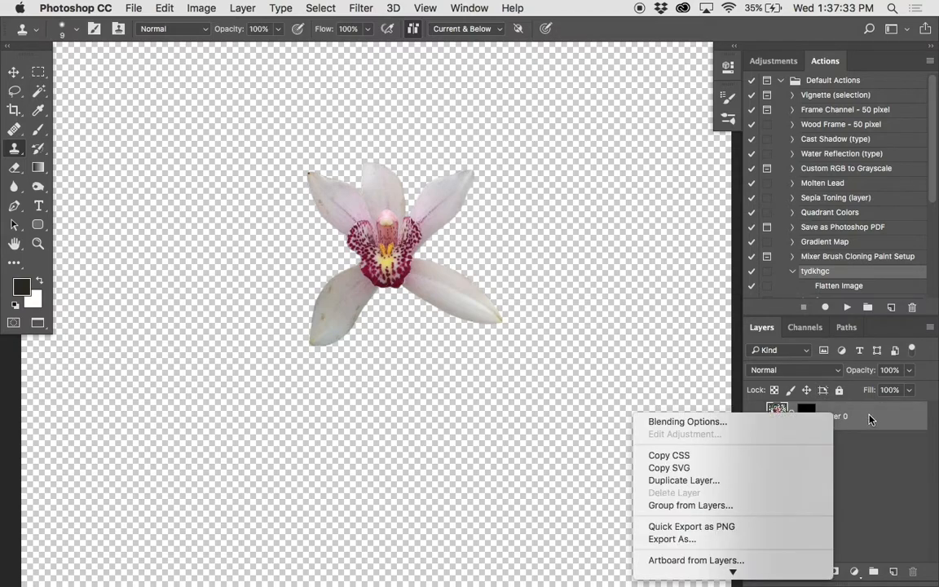
pyautogui.moveTo(682, 480)
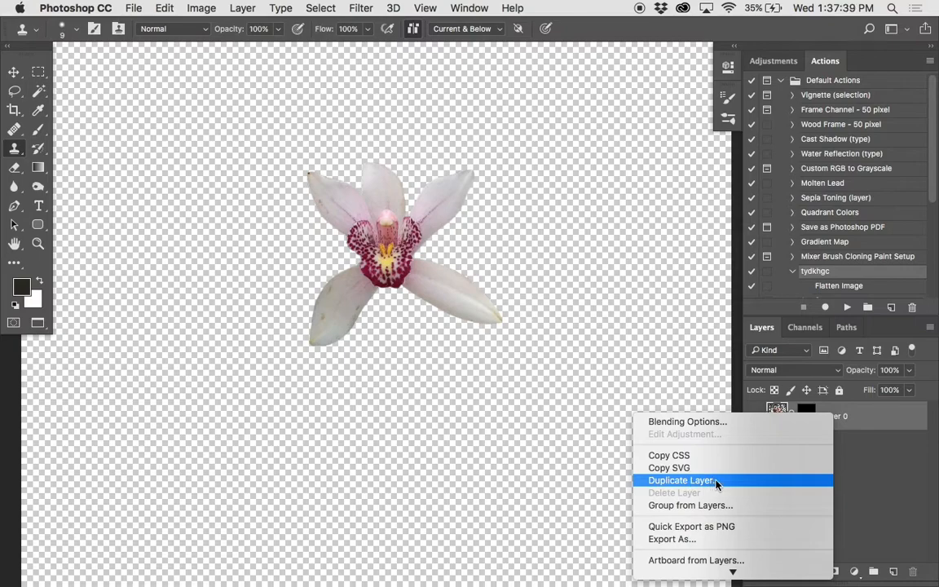
pyautogui.moveTo(731, 480)
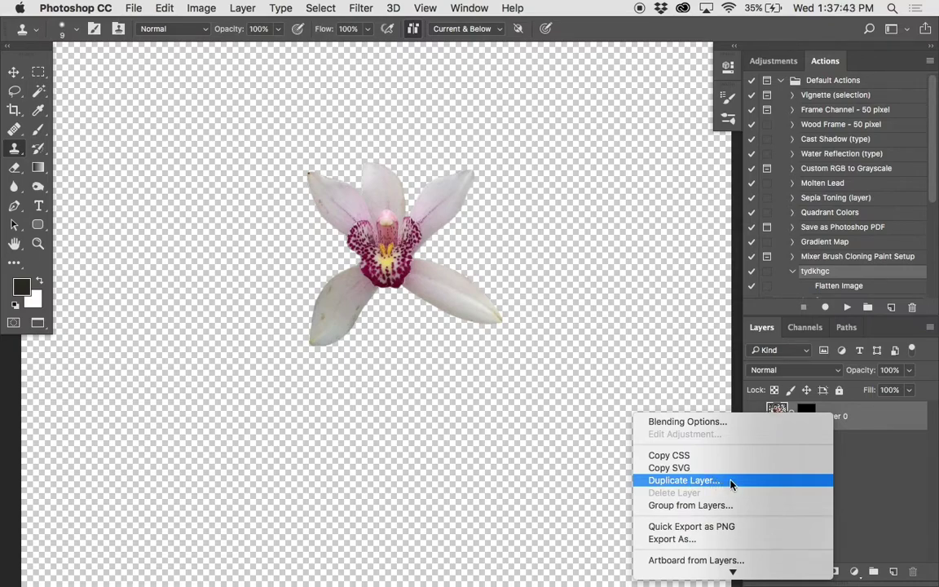
pyautogui.click(684, 479)
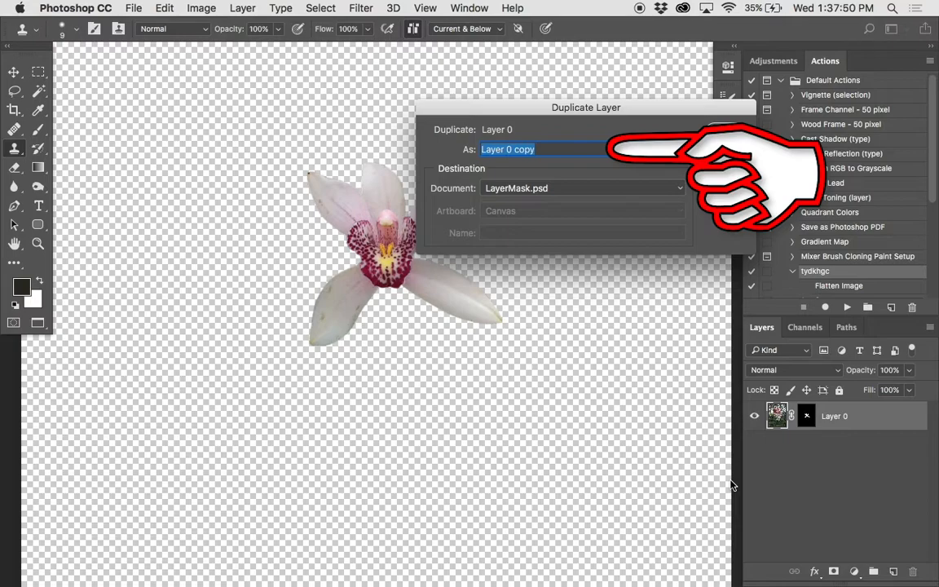
pyautogui.write('Flower')
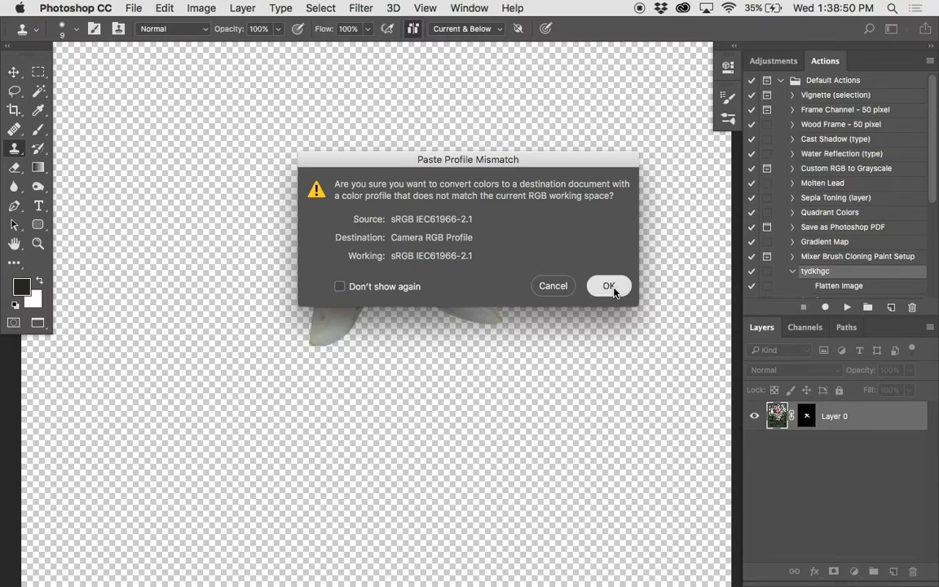
pyautogui.click(608, 285)
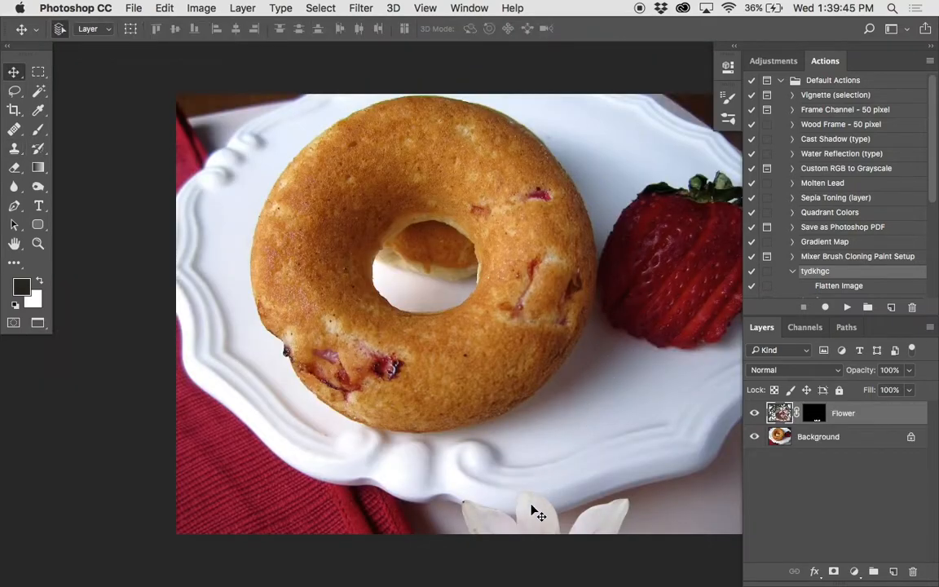
# Drag the orchid onto the donut's upper right, overlapping the strawberry.
pyautogui.moveTo(538, 513); pyautogui.dragTo(539, 464)
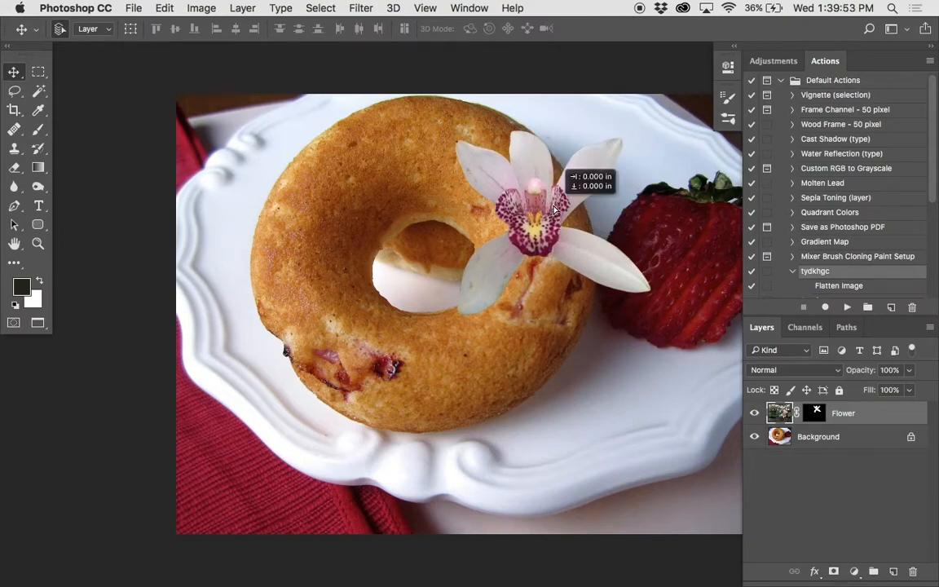
pyautogui.moveTo(530, 212); pyautogui.dragTo(562, 207)
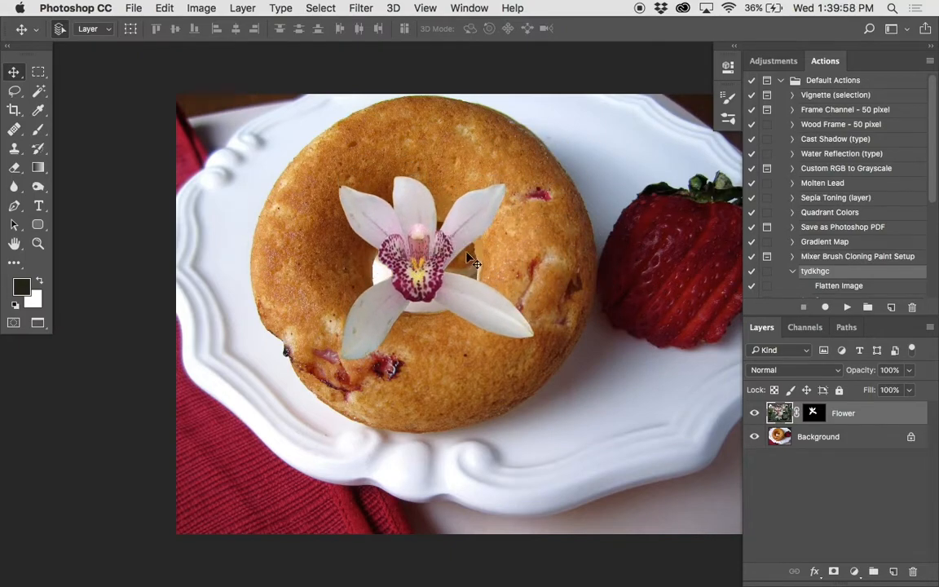
pyautogui.moveTo(543, 266)
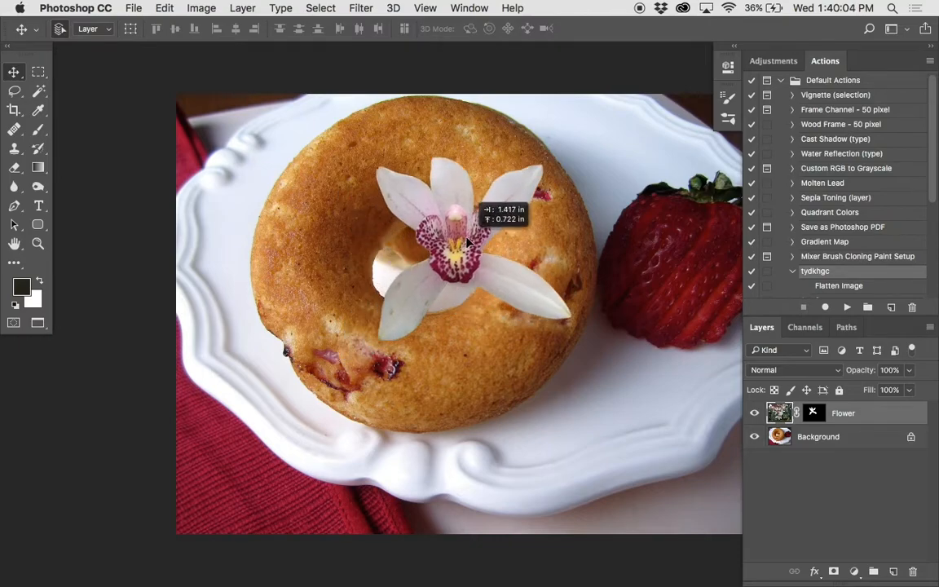
pyautogui.moveTo(452, 236); pyautogui.dragTo(538, 220)
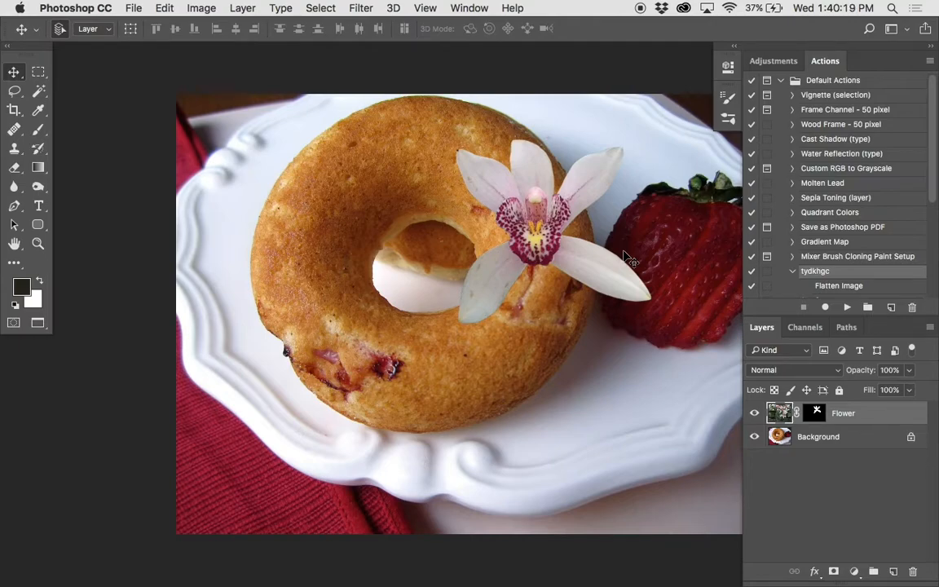
pyautogui.moveTo(722, 380)
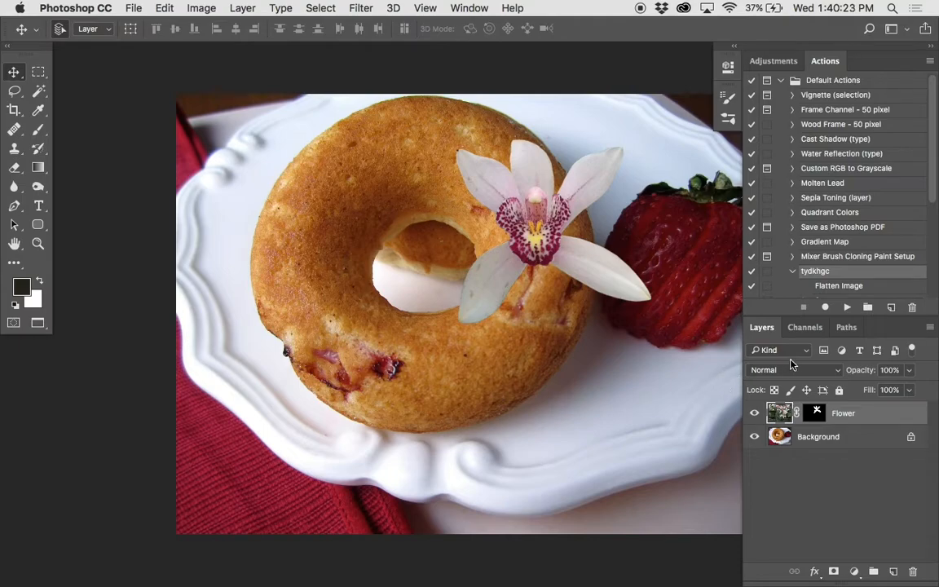
pyautogui.moveTo(811, 554)
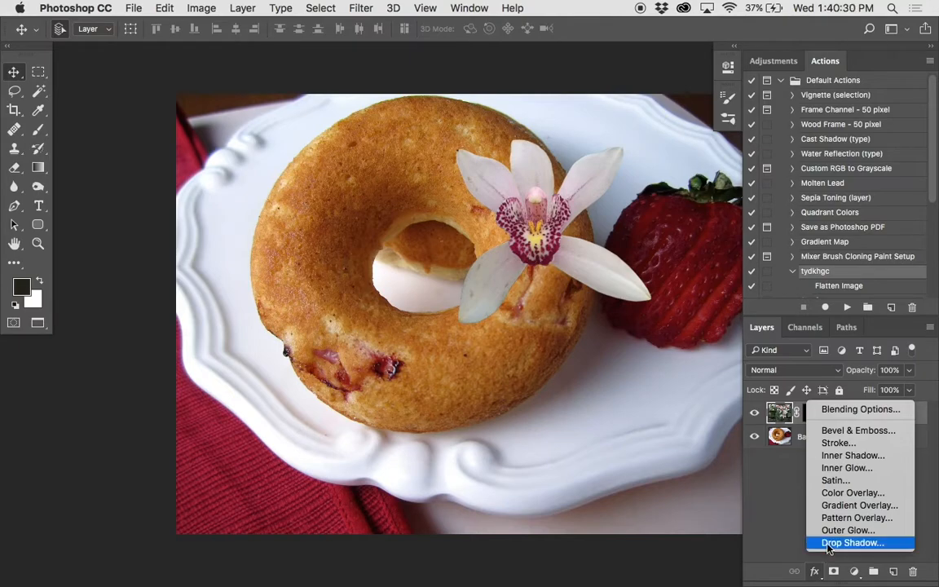
# Add an offset drop shadow to Flower with Spread 0 and Size 0.
pyautogui.click(850, 540)
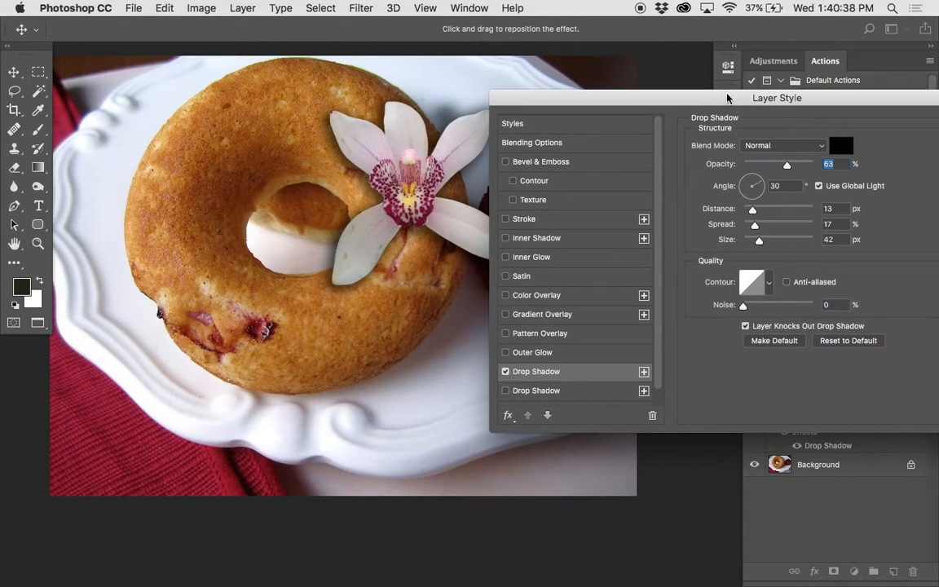
pyautogui.moveTo(756, 185)
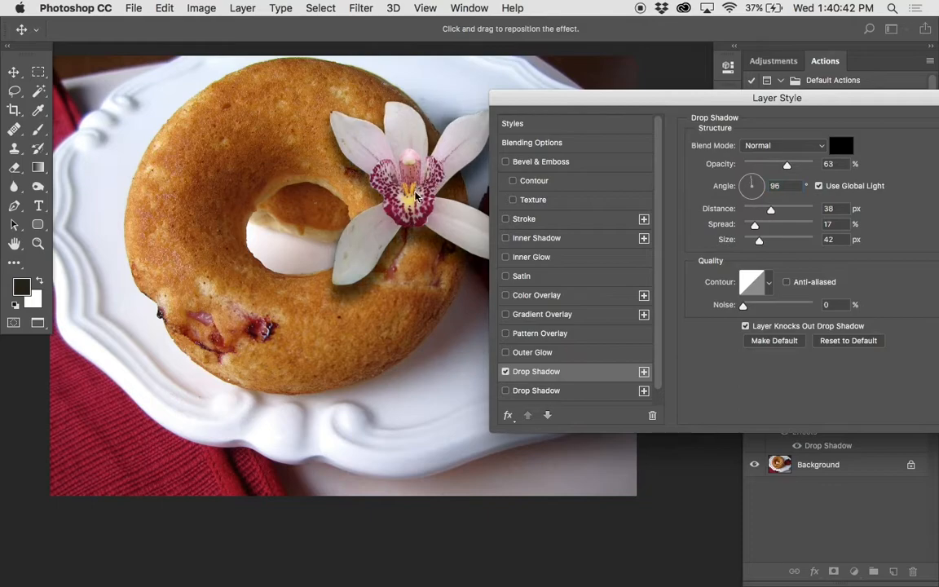
pyautogui.moveTo(416, 196); pyautogui.dragTo(428, 222)
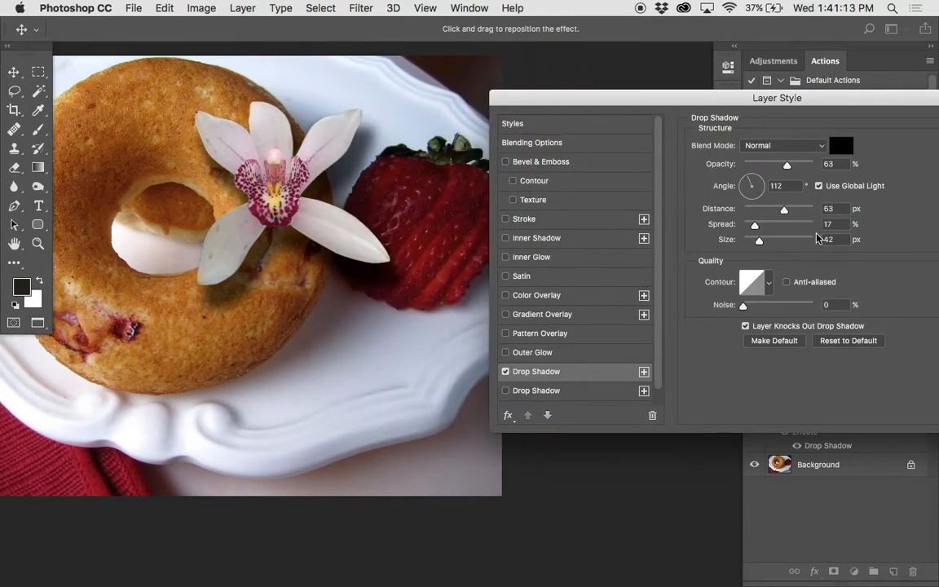
pyautogui.moveTo(754, 224); pyautogui.dragTo(741, 224)
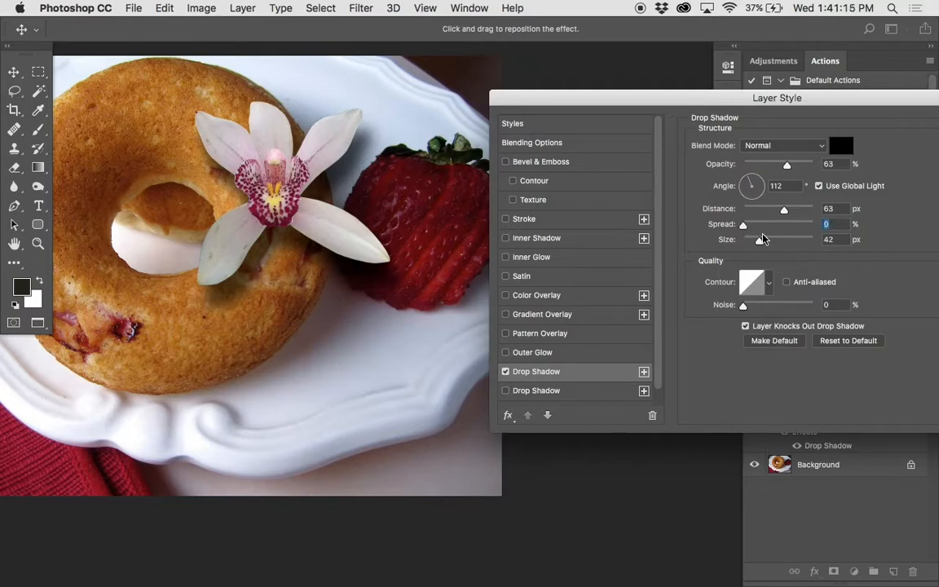
pyautogui.moveTo(762, 238); pyautogui.dragTo(775, 239)
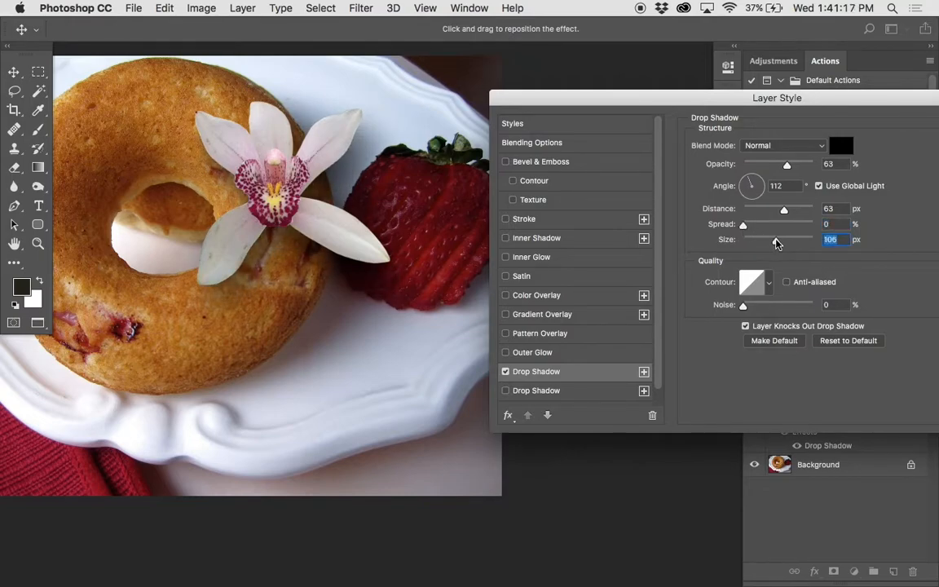
pyautogui.moveTo(774, 239); pyautogui.dragTo(754, 240)
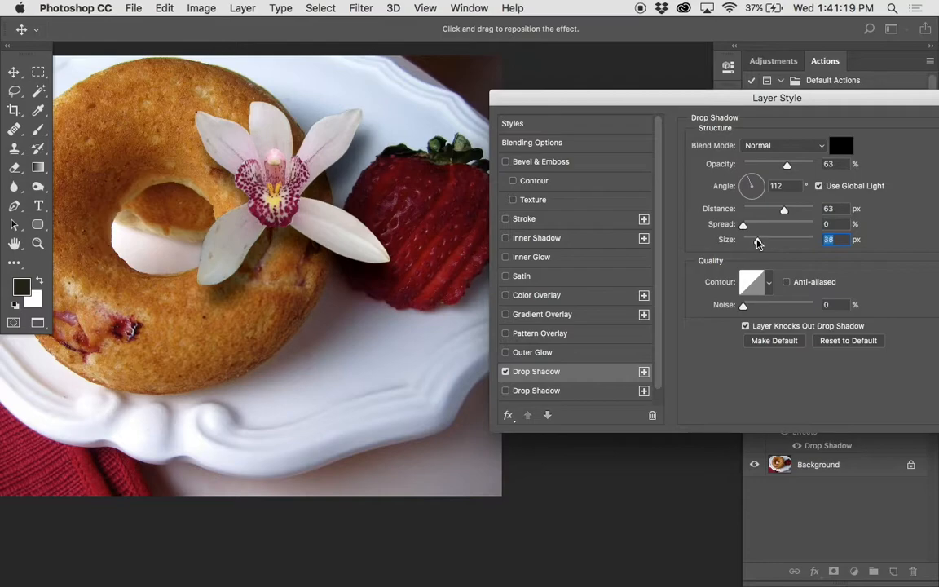
pyautogui.moveTo(756, 239); pyautogui.dragTo(742, 239)
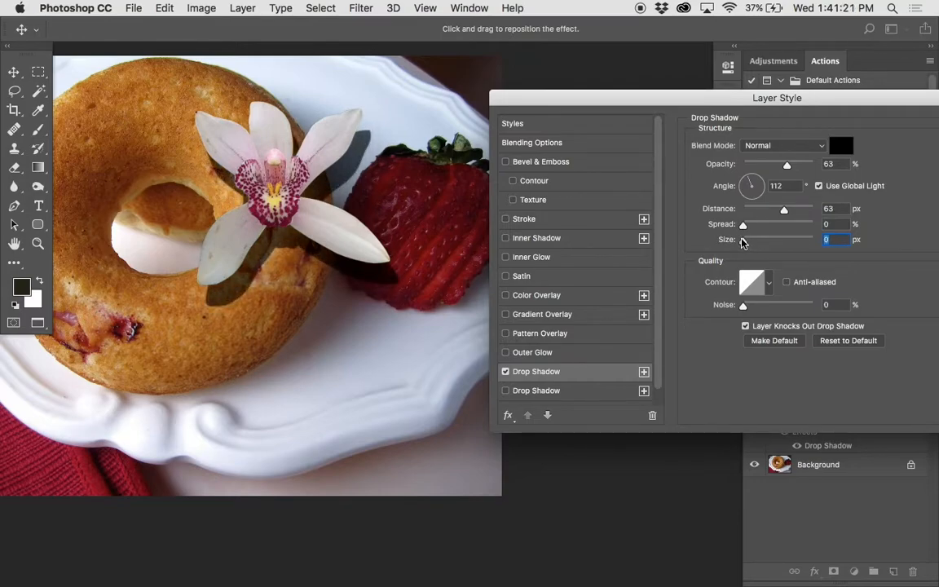